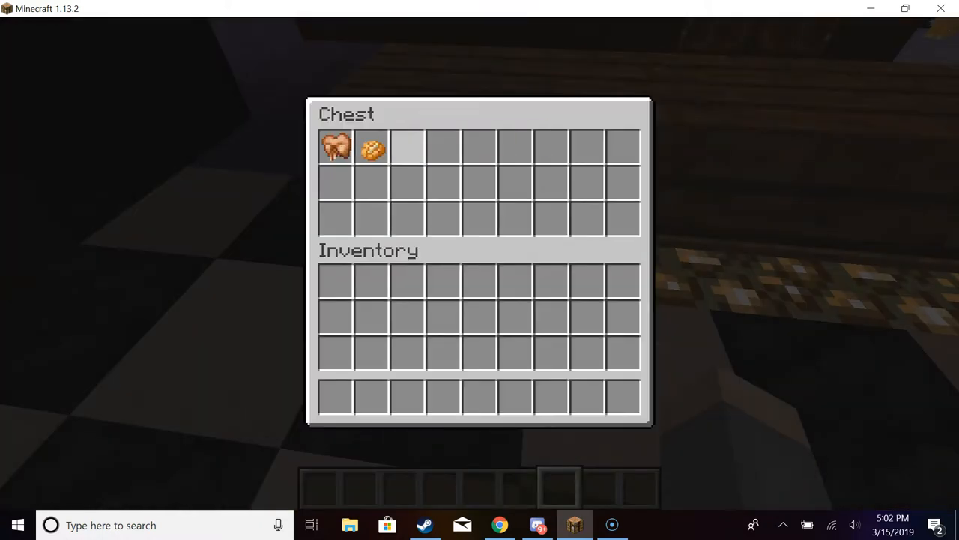
Step: Close the chest with the leather and cookie now in the hotbar
key(Escape)
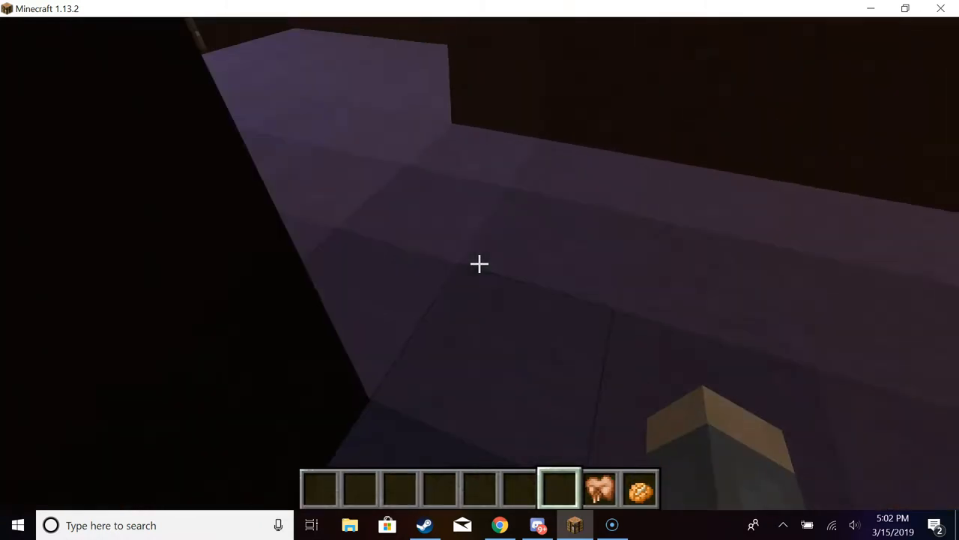
mouse_move(480, 264)
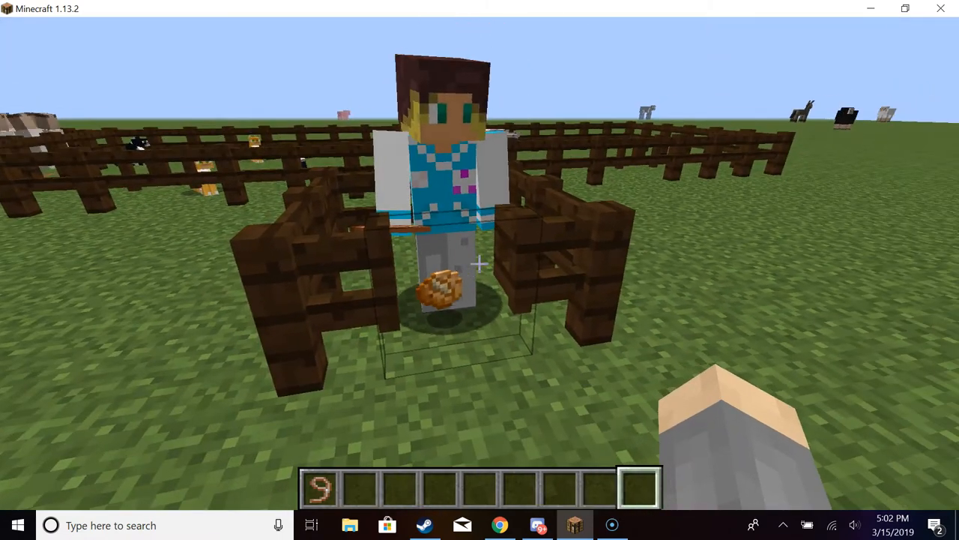
mouse_move(480, 262)
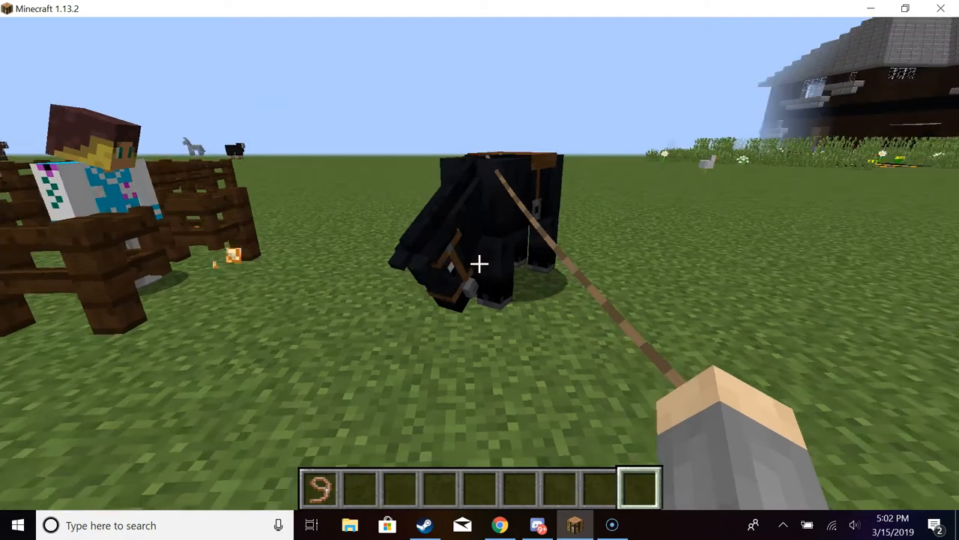
mouse_move(480, 263)
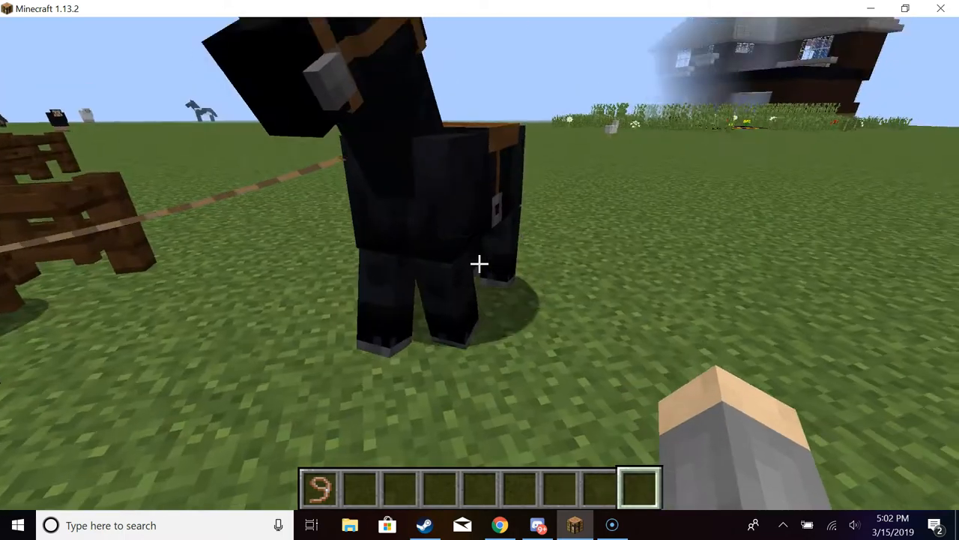
mouse_move(479, 264)
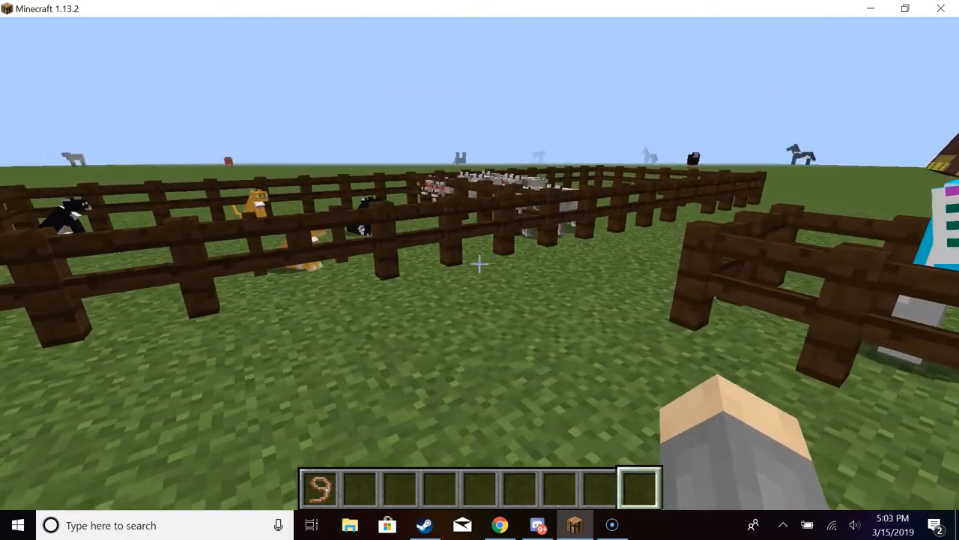
mouse_move(479, 270)
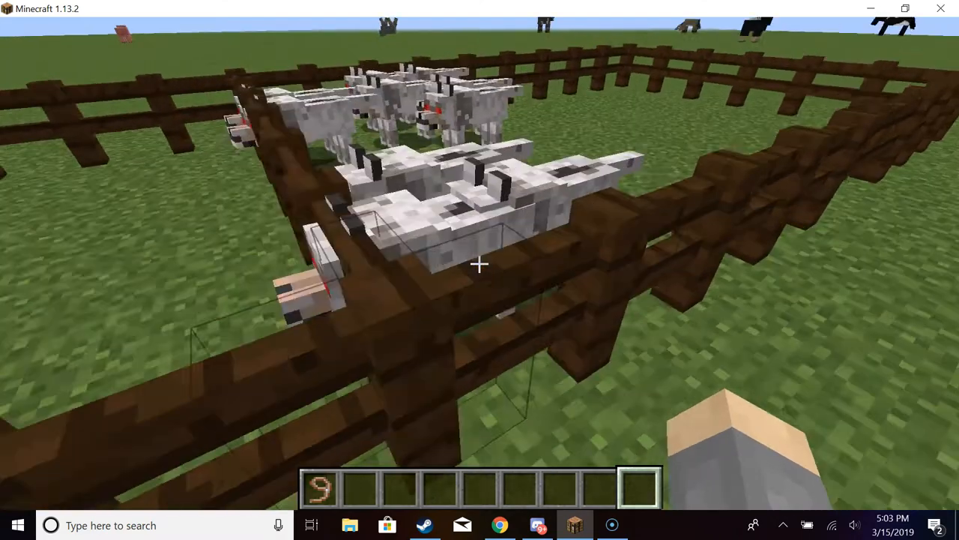
mouse_move(480, 262)
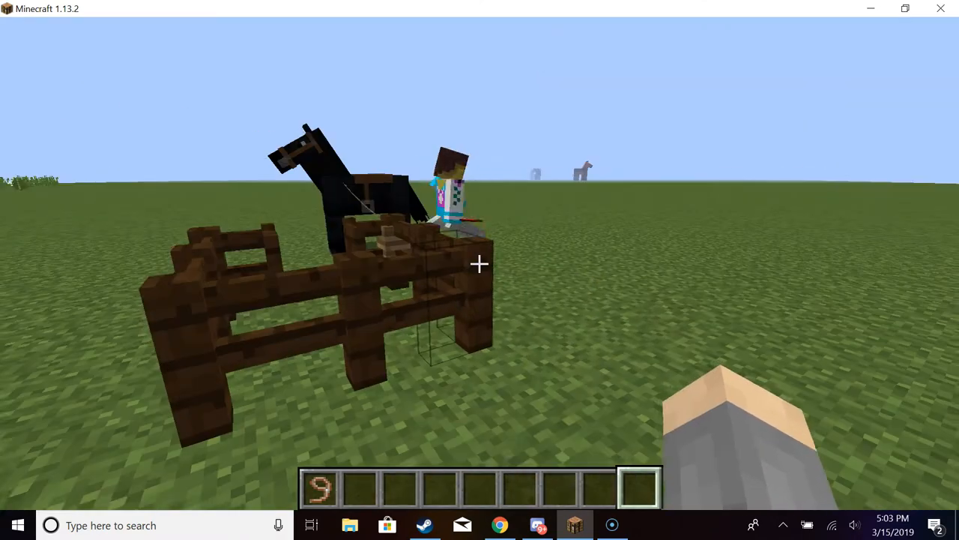
mouse_move(480, 263)
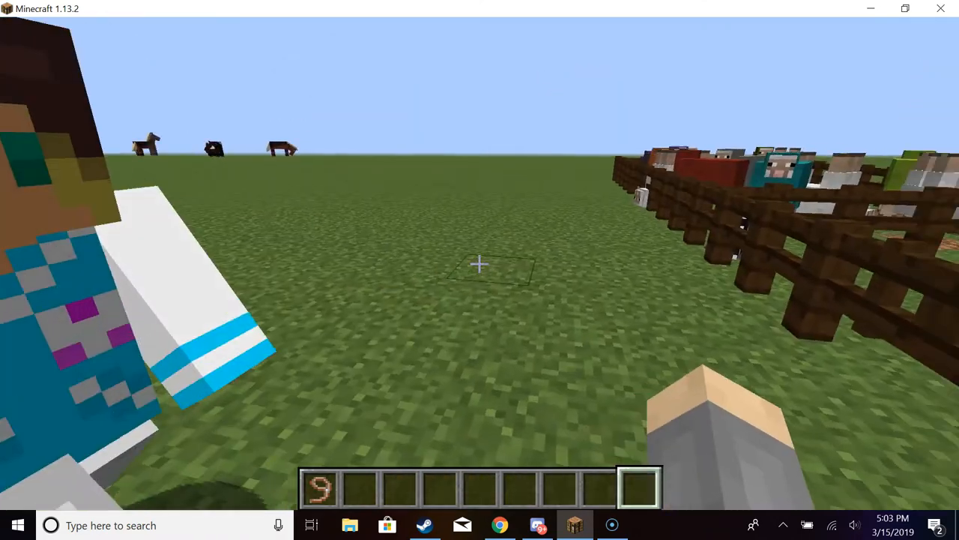
mouse_move(480, 270)
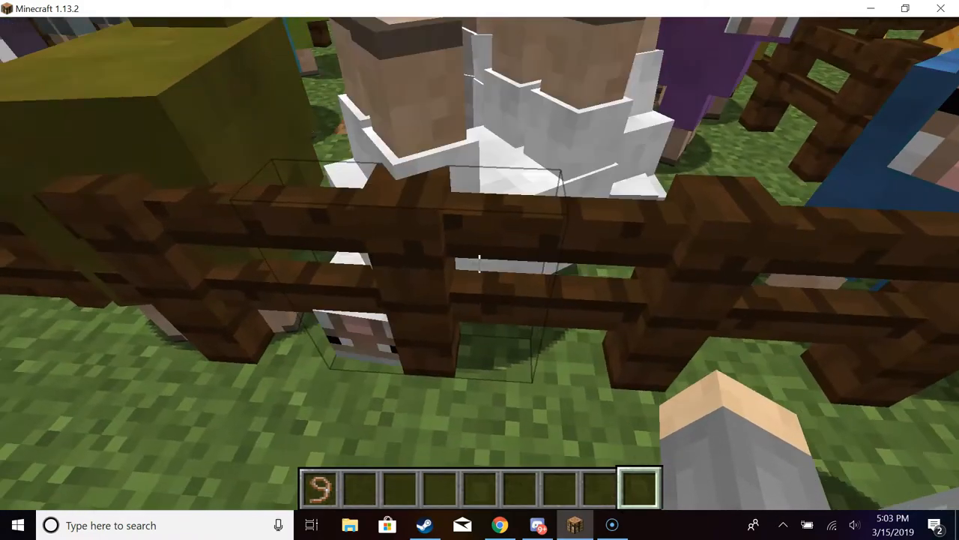
mouse_move(480, 270)
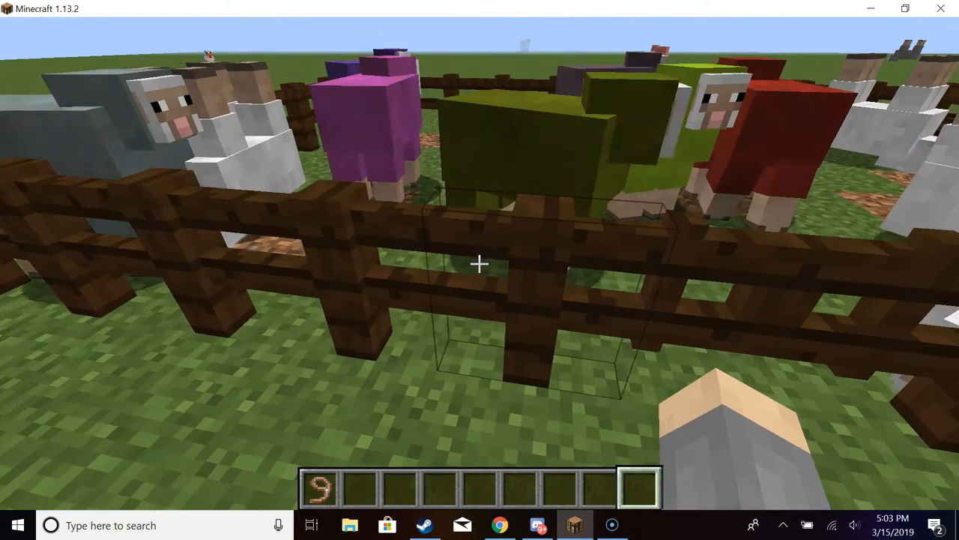
mouse_move(480, 270)
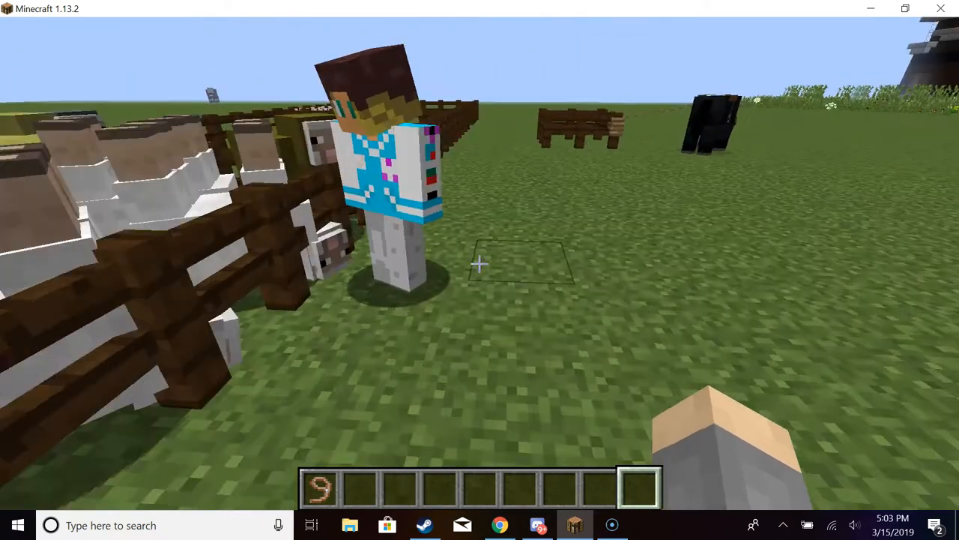
mouse_move(479, 269)
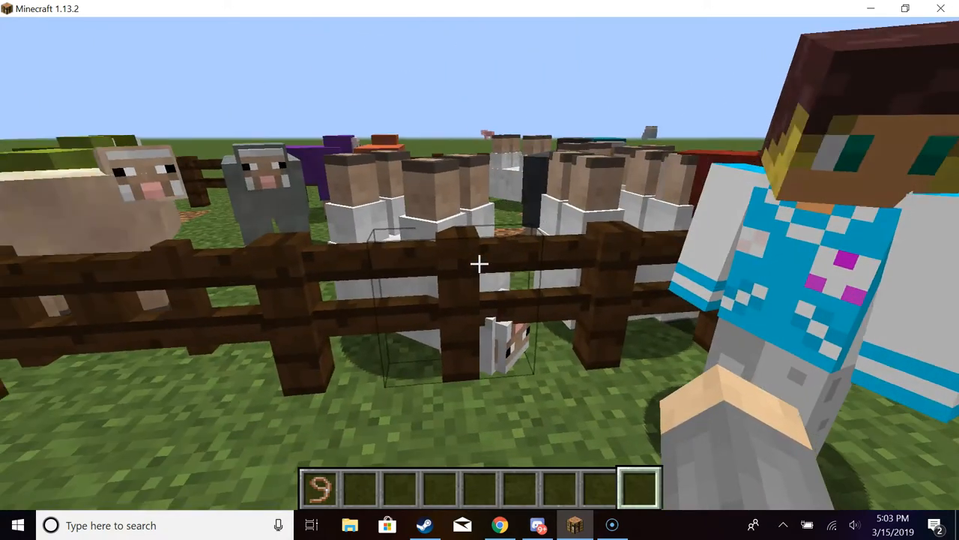
mouse_move(480, 270)
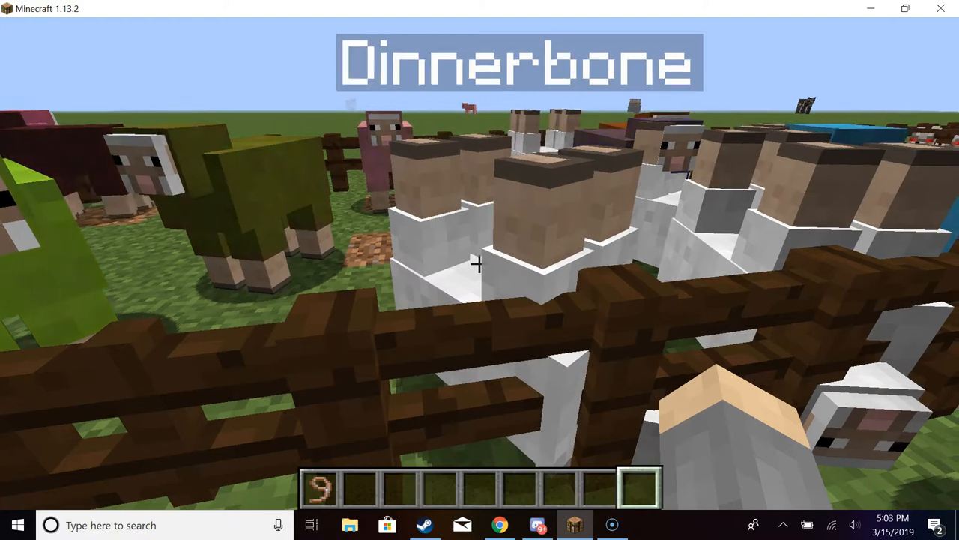
mouse_move(479, 263)
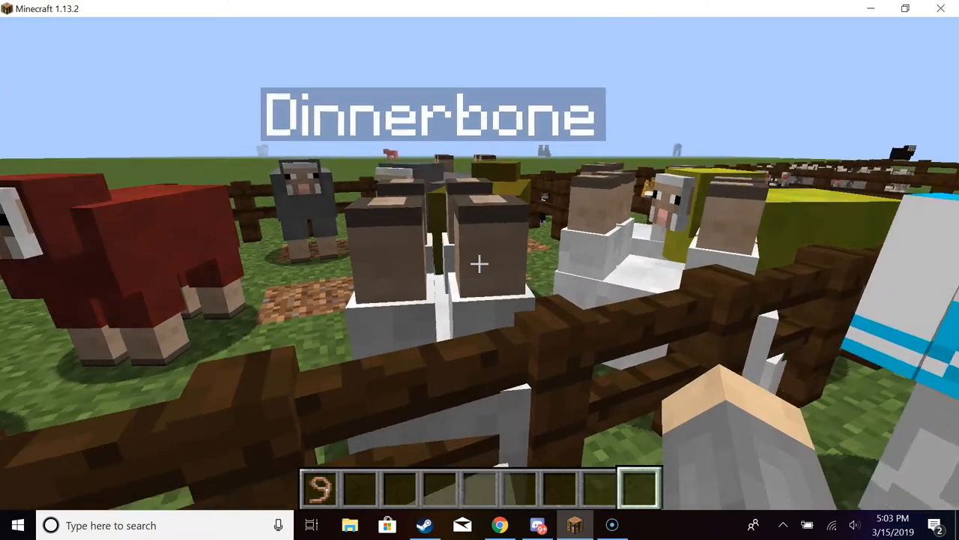
mouse_move(480, 262)
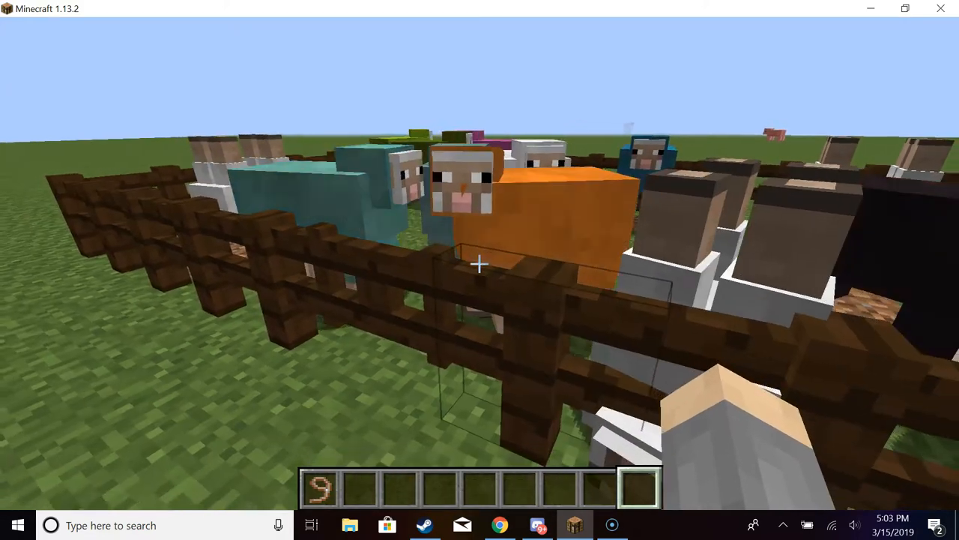
mouse_move(479, 262)
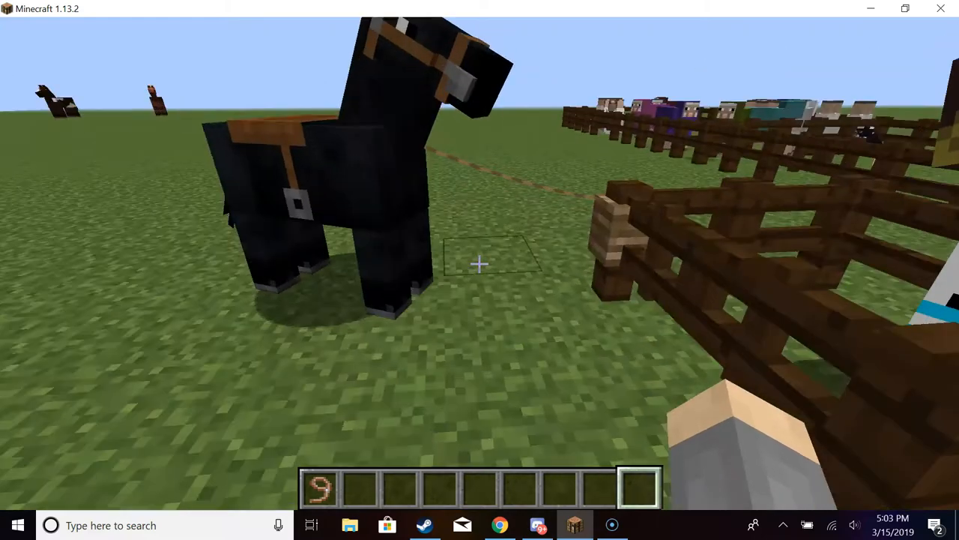
mouse_move(480, 270)
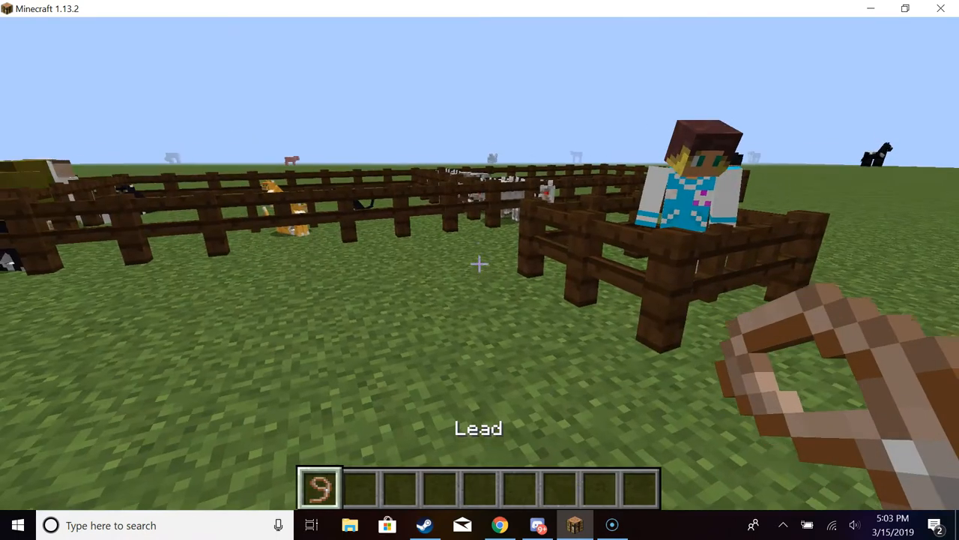
mouse_move(480, 270)
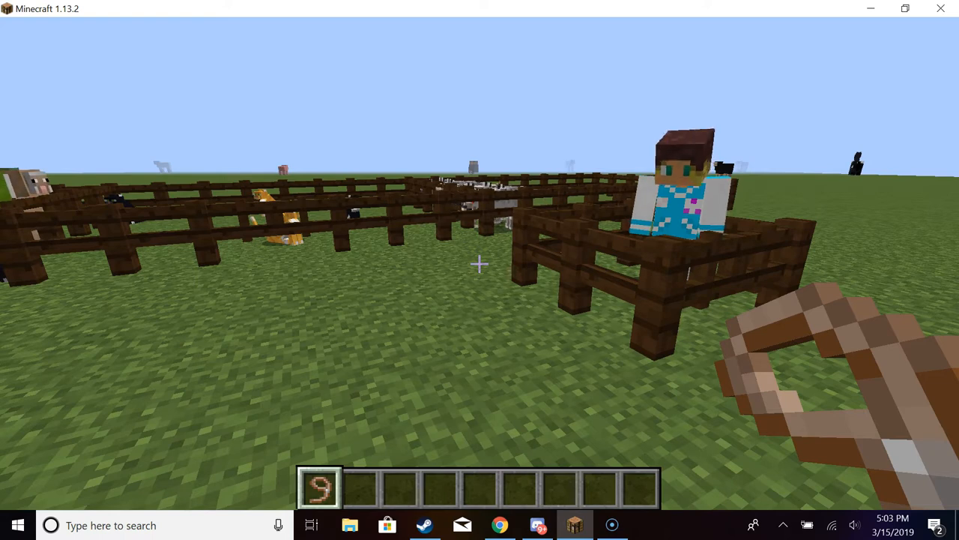
mouse_move(480, 270)
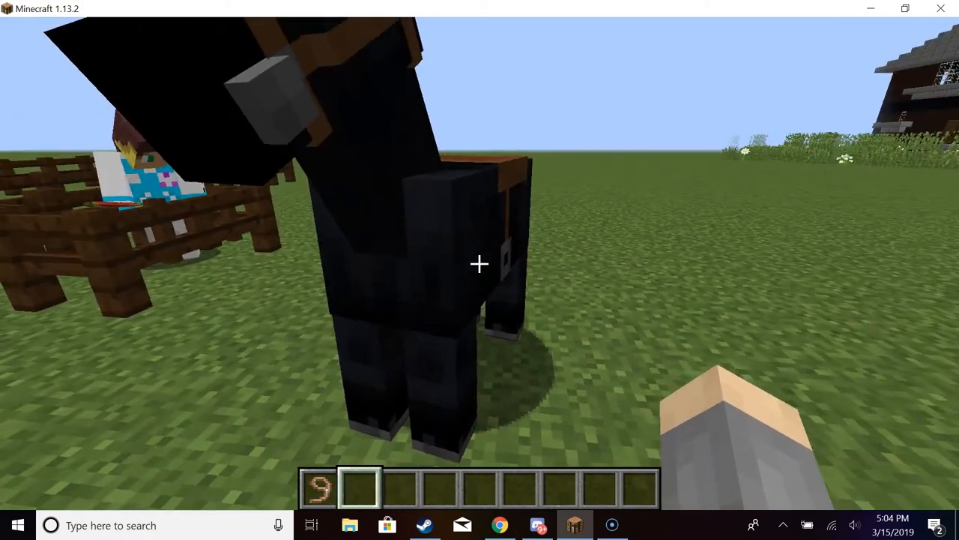
Step: Tie the saddled brown-and-white horse's lead to the fence post in the barn stall
click(480, 262)
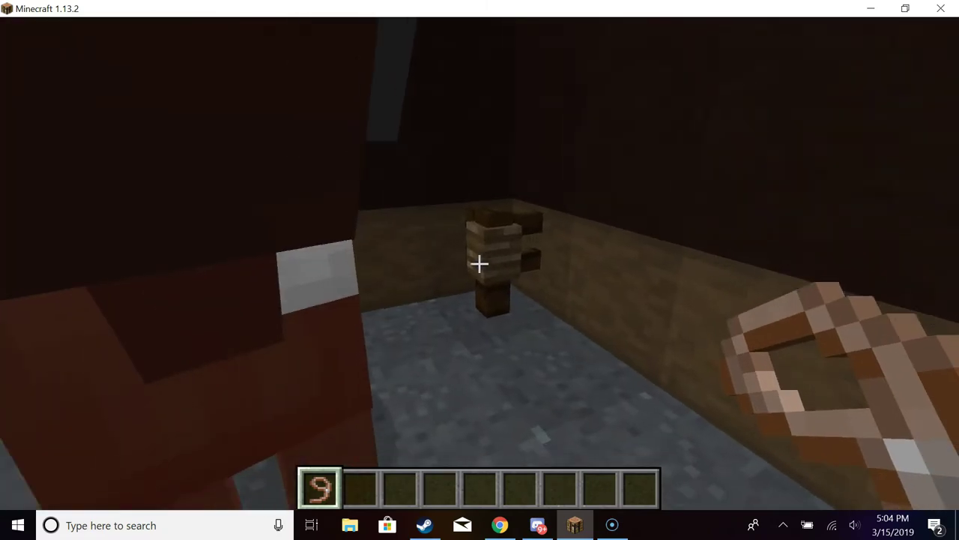
mouse_move(479, 270)
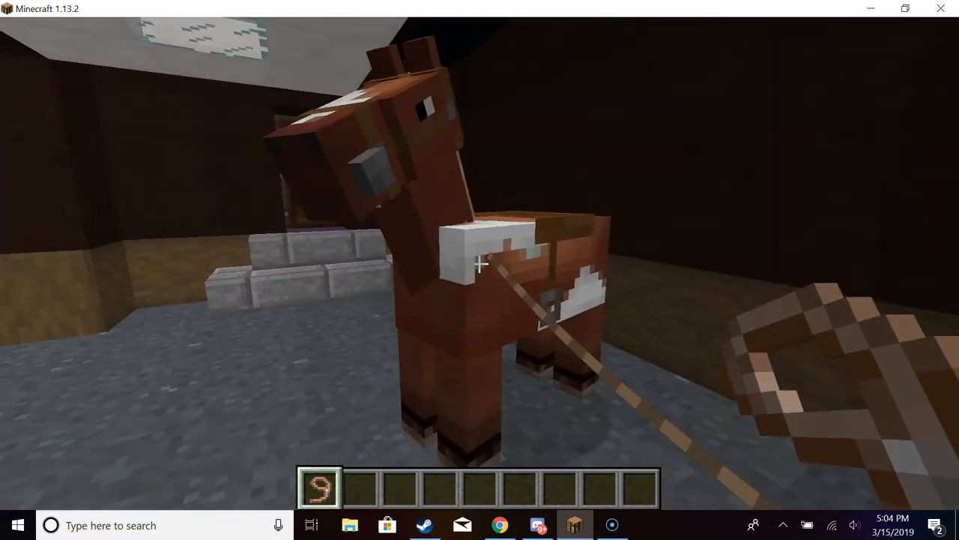
click(480, 264)
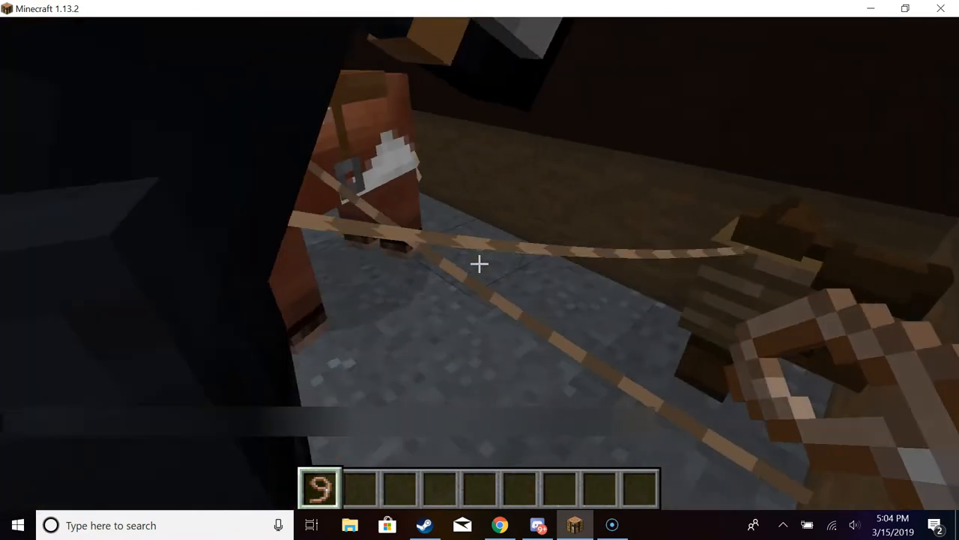
mouse_move(480, 264)
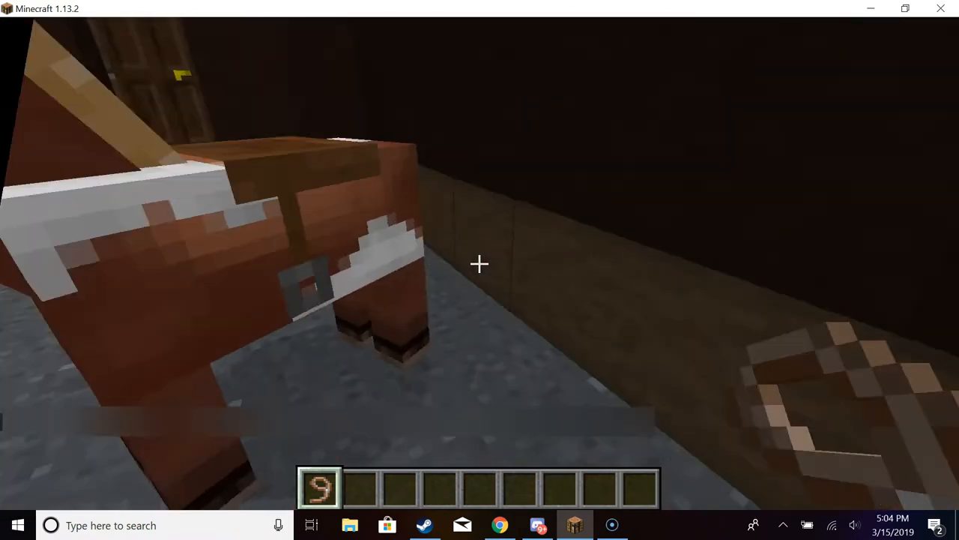
mouse_move(479, 264)
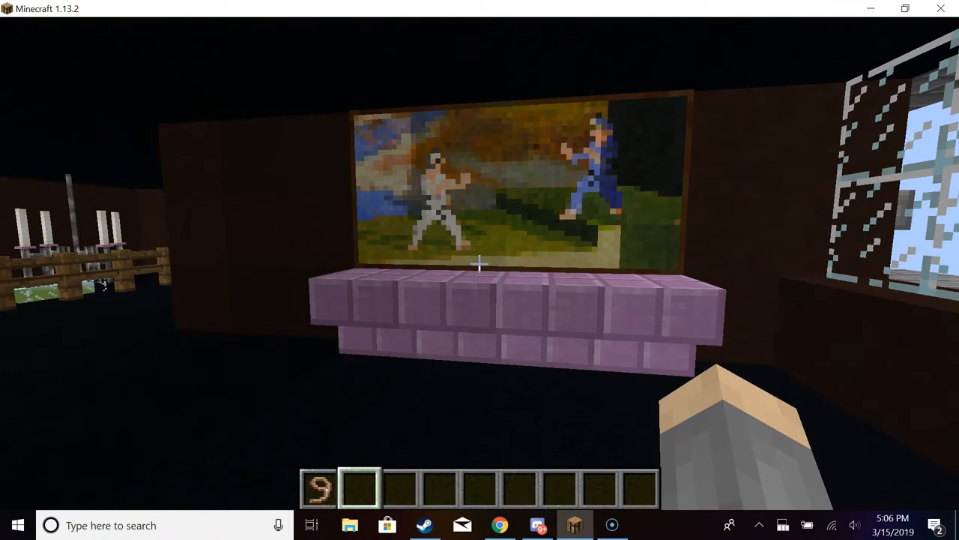
mouse_move(480, 270)
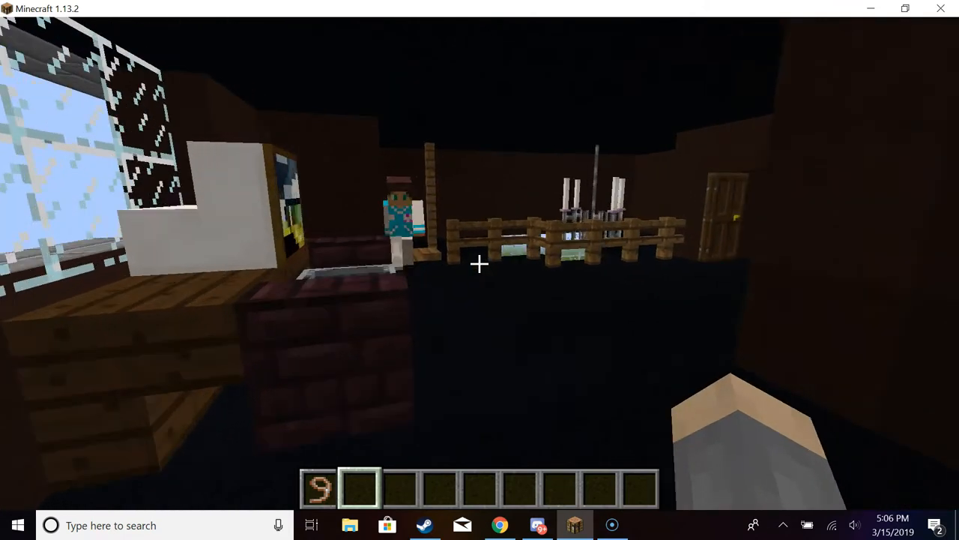
mouse_move(480, 269)
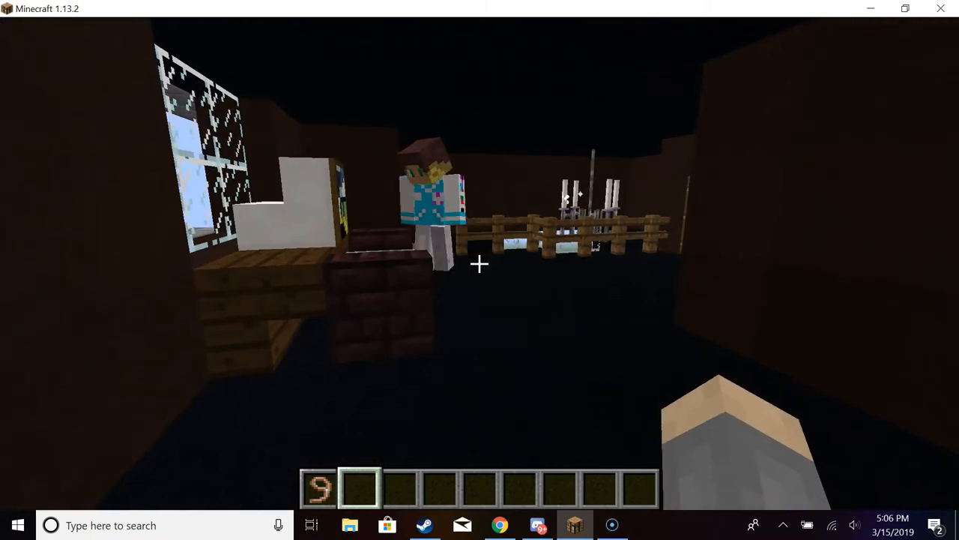
mouse_move(480, 270)
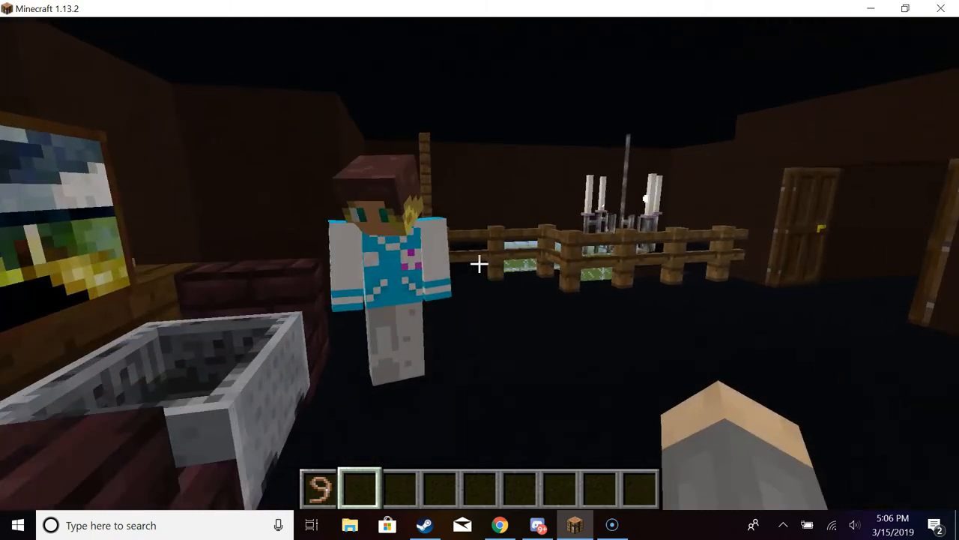
mouse_move(480, 270)
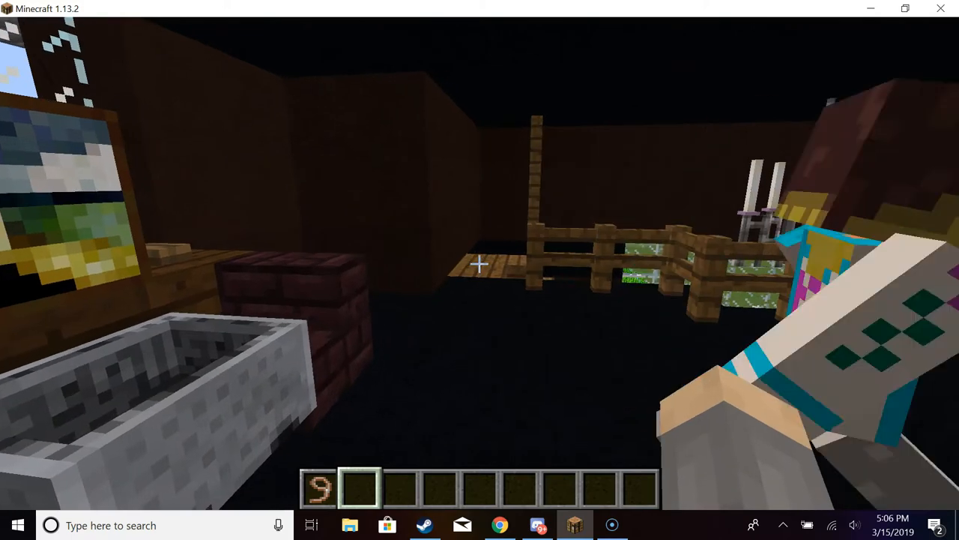
mouse_move(480, 270)
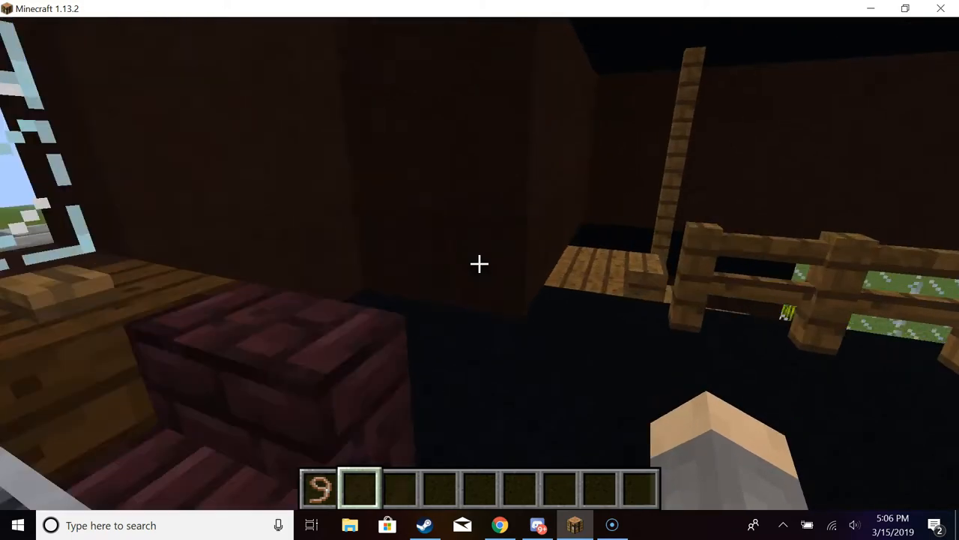
mouse_move(480, 264)
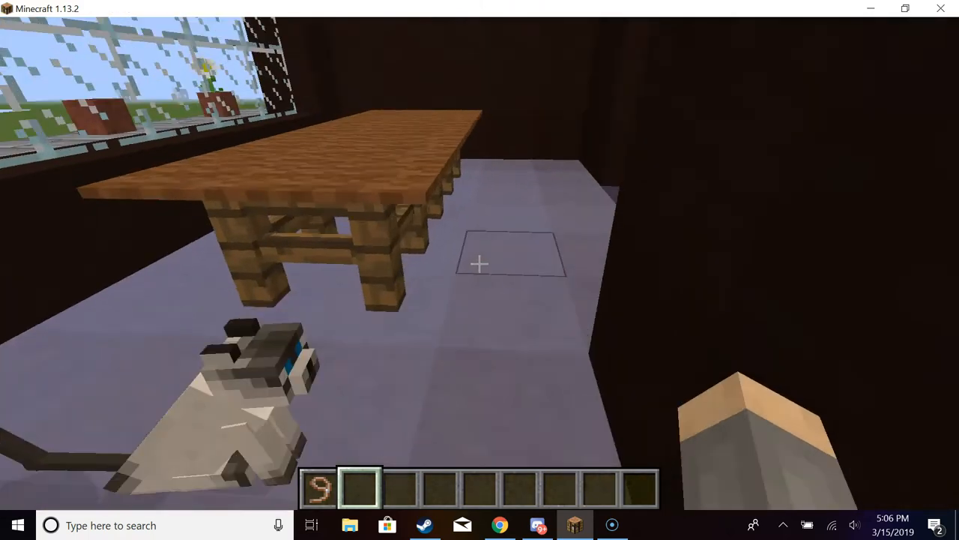
mouse_move(480, 270)
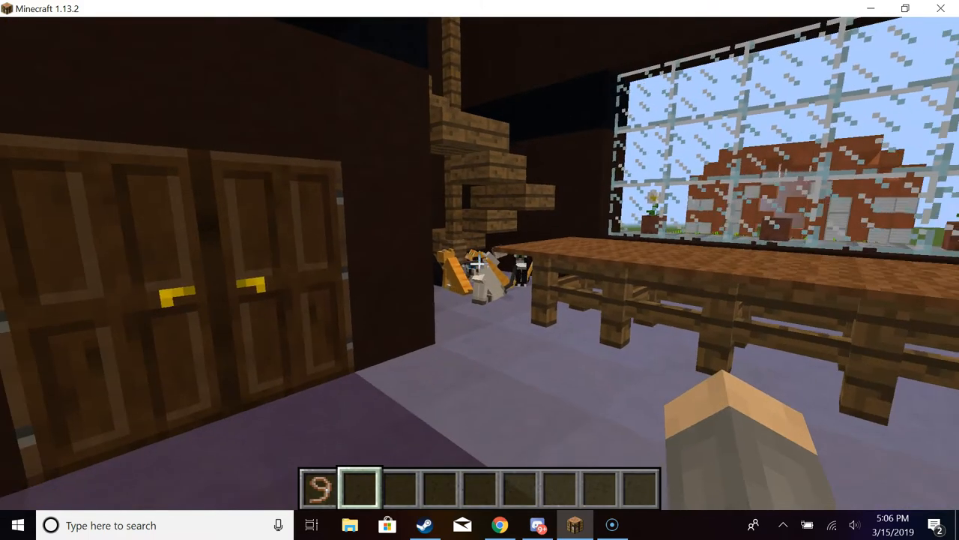
mouse_move(480, 270)
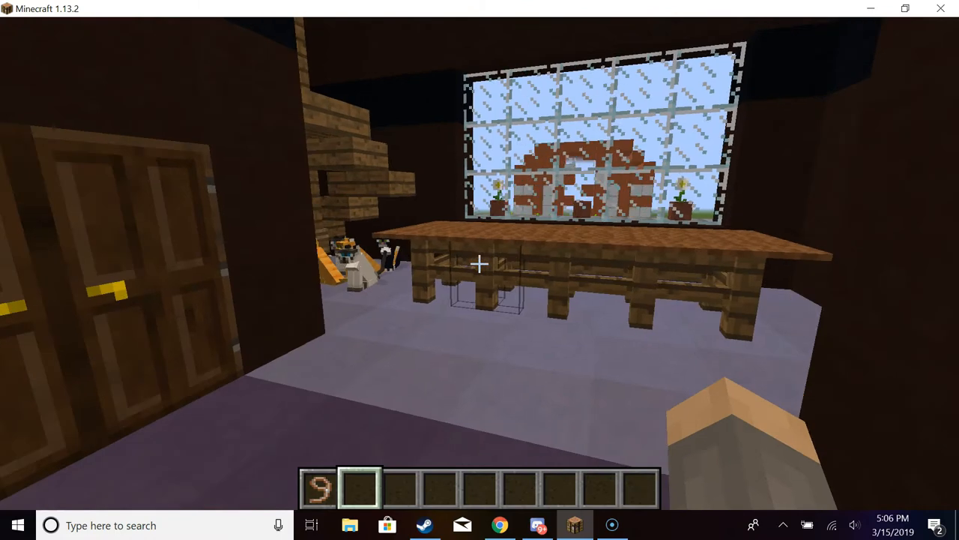
mouse_move(479, 262)
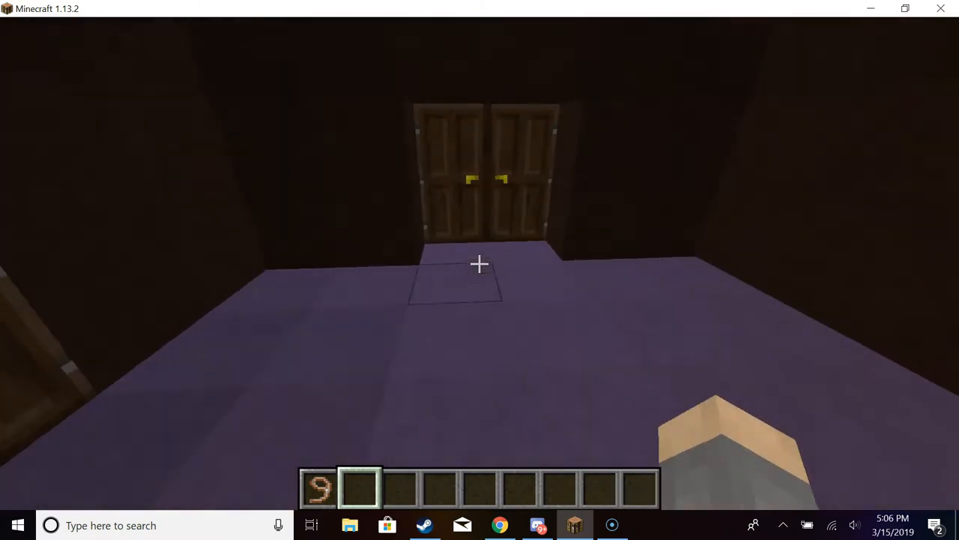
mouse_move(480, 270)
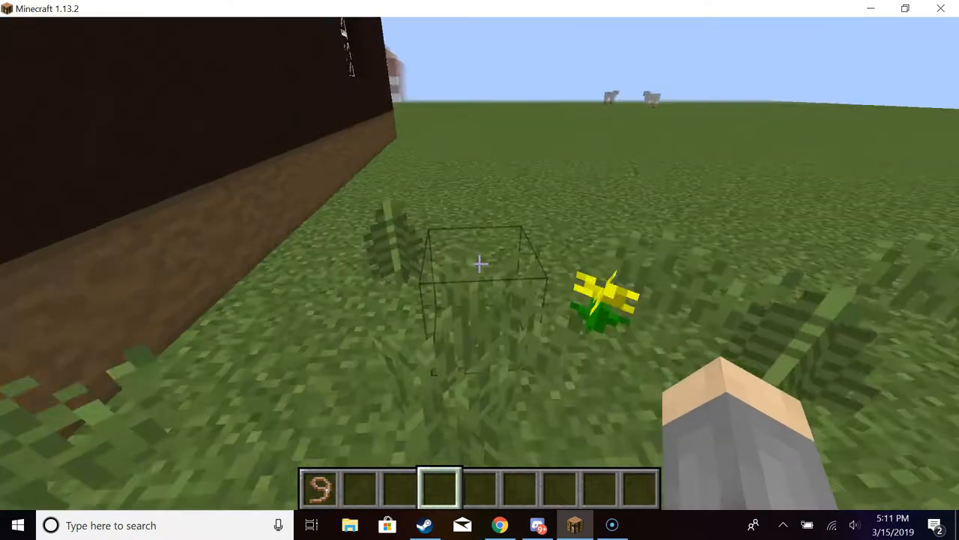
mouse_move(480, 262)
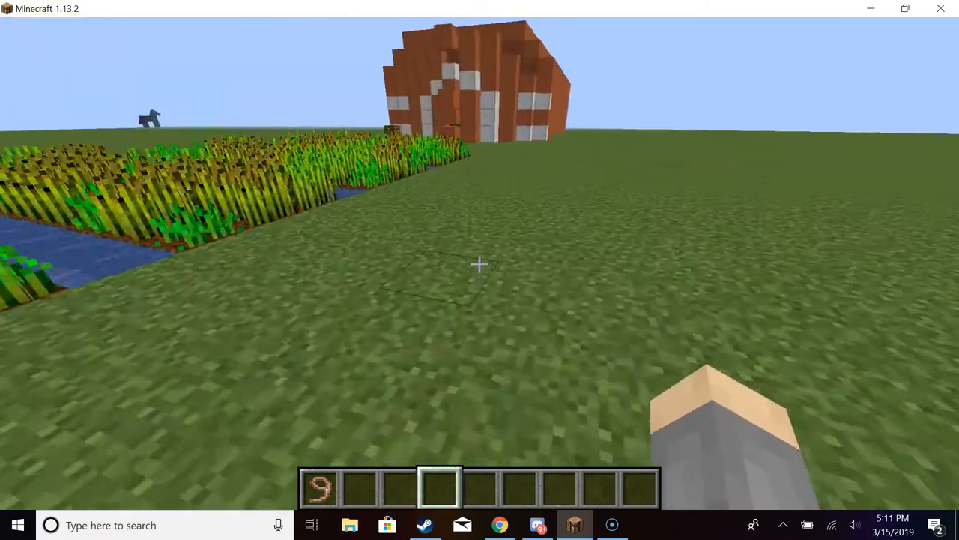
mouse_move(480, 264)
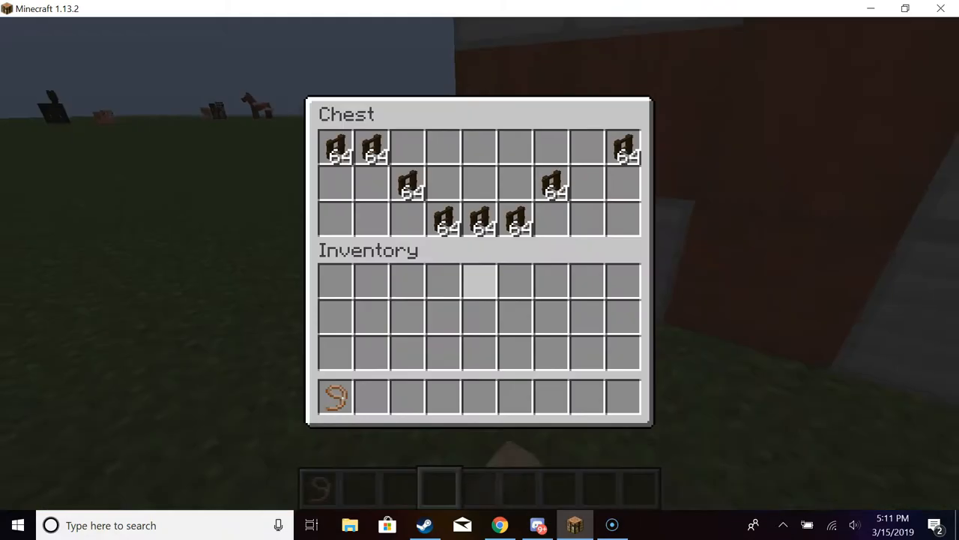
Step: Close the chest after taking the stack of 64 dark oak fences into the hotbar
key(Escape)
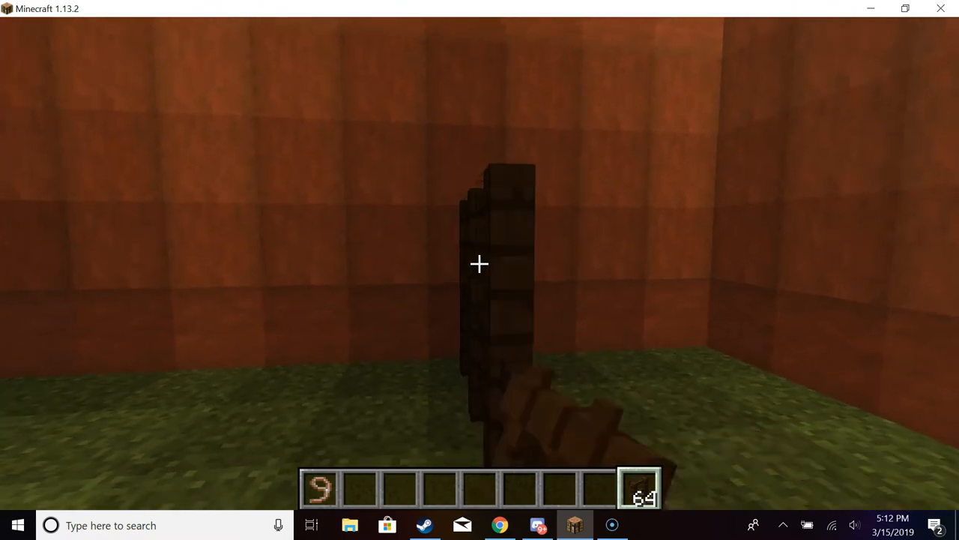
mouse_move(480, 270)
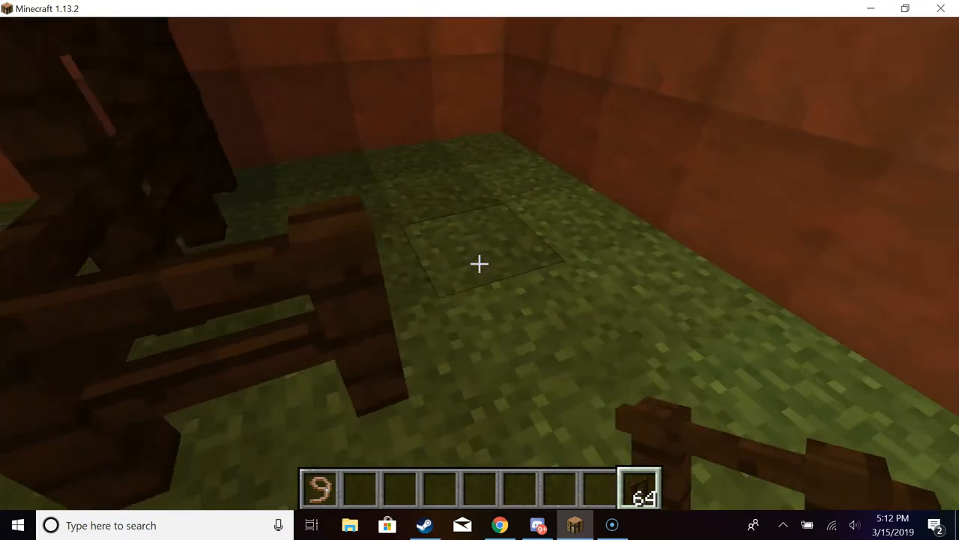
mouse_move(480, 269)
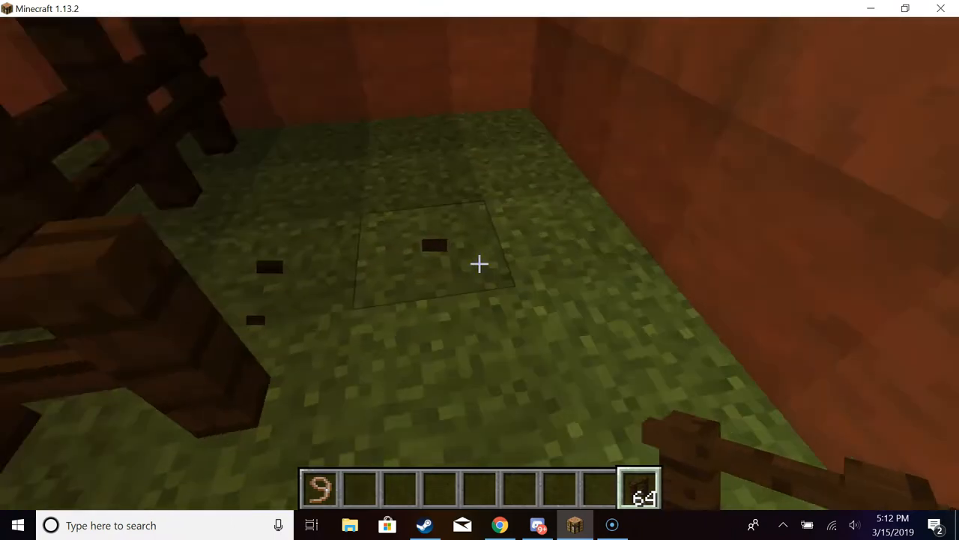
mouse_move(480, 270)
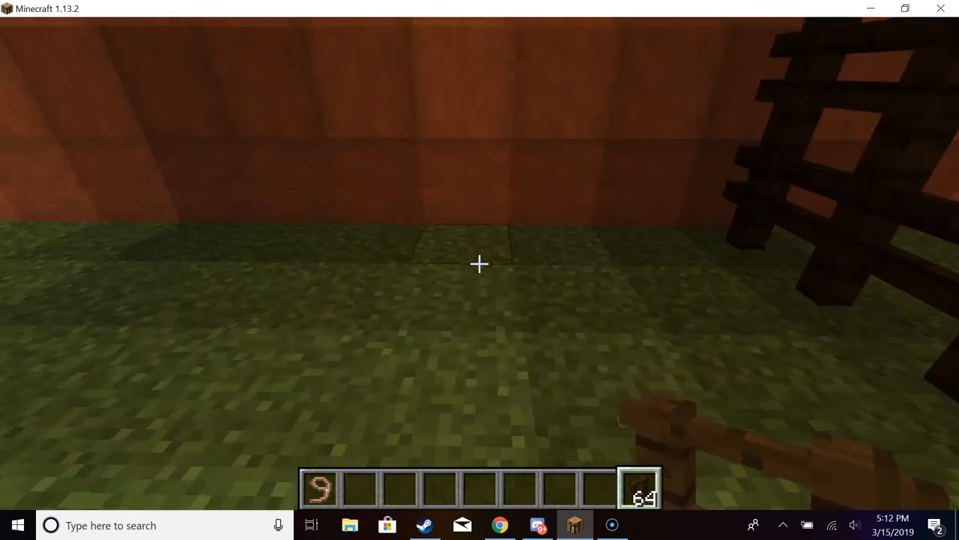
mouse_move(479, 269)
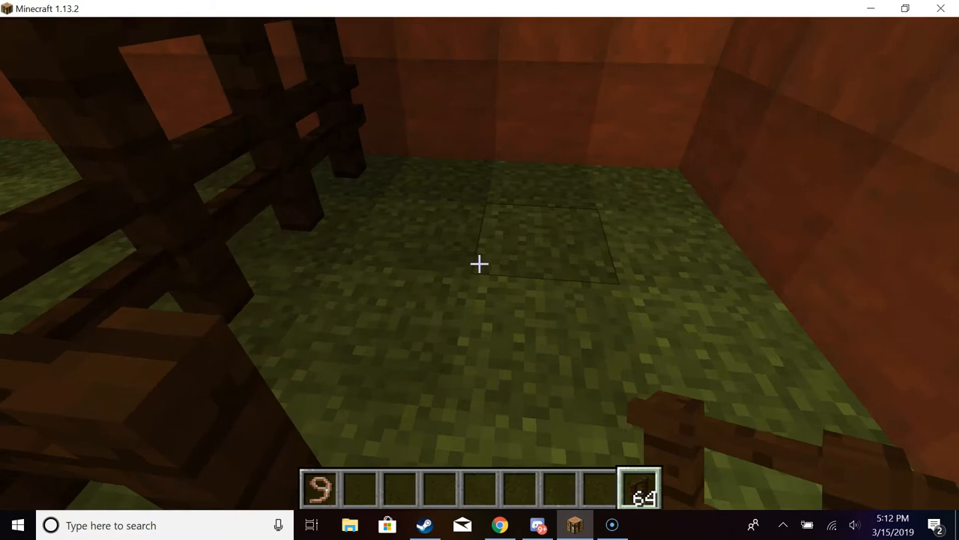
mouse_move(480, 264)
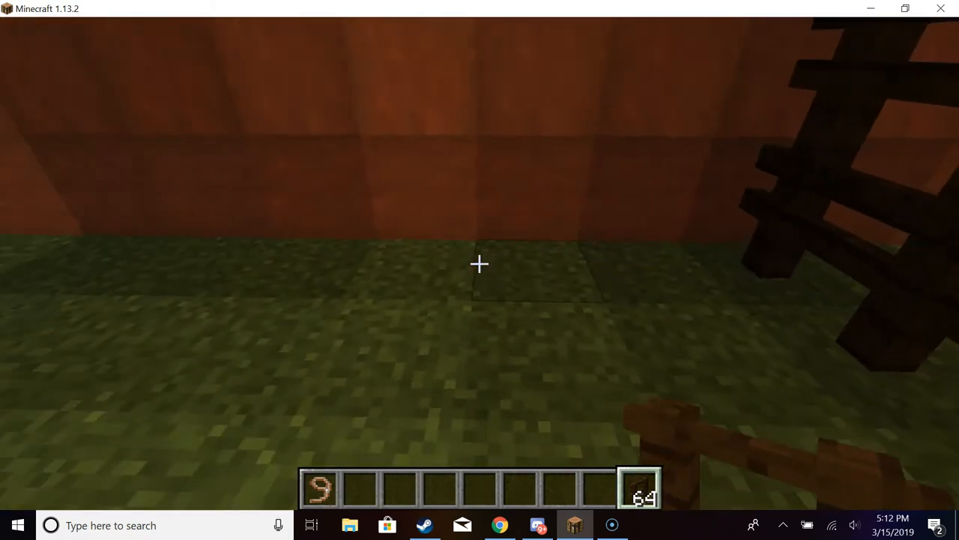
mouse_move(480, 264)
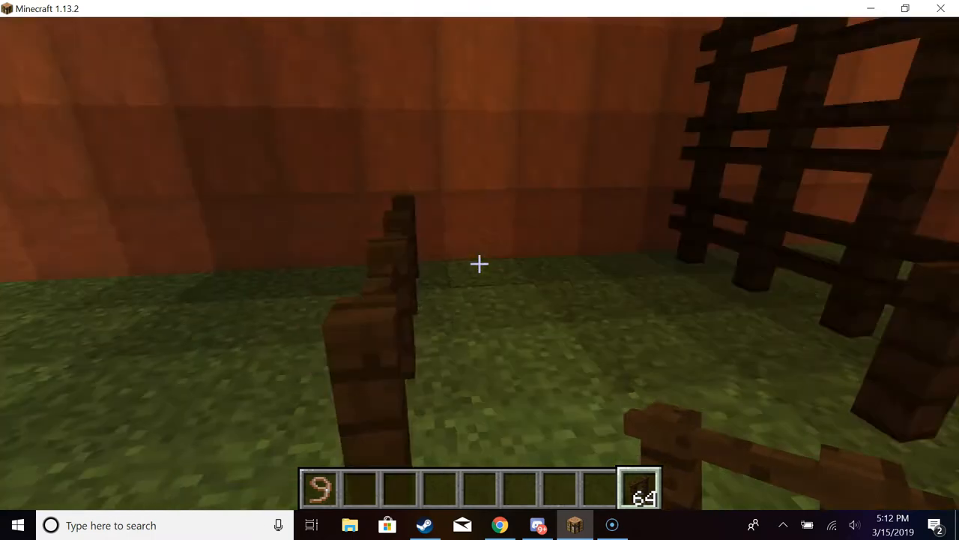
mouse_move(480, 270)
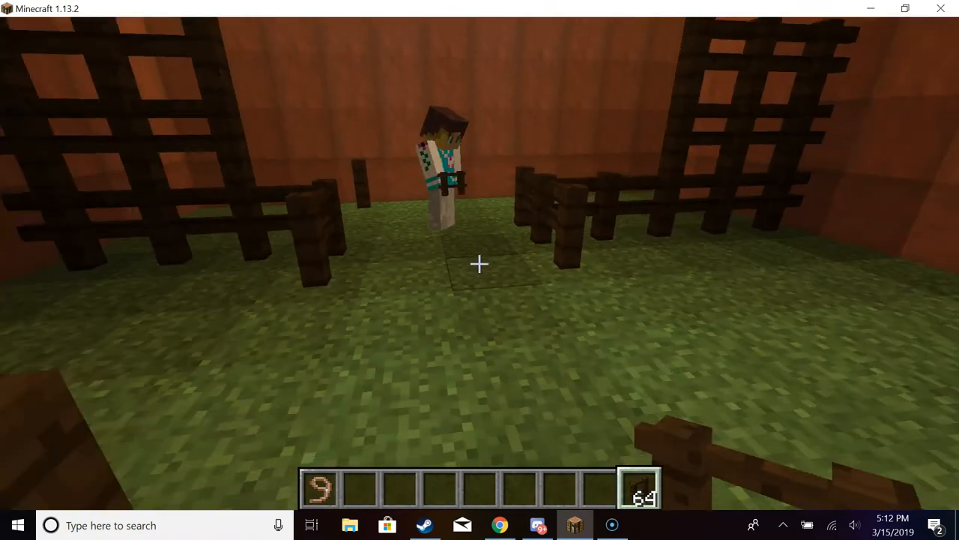
mouse_move(480, 269)
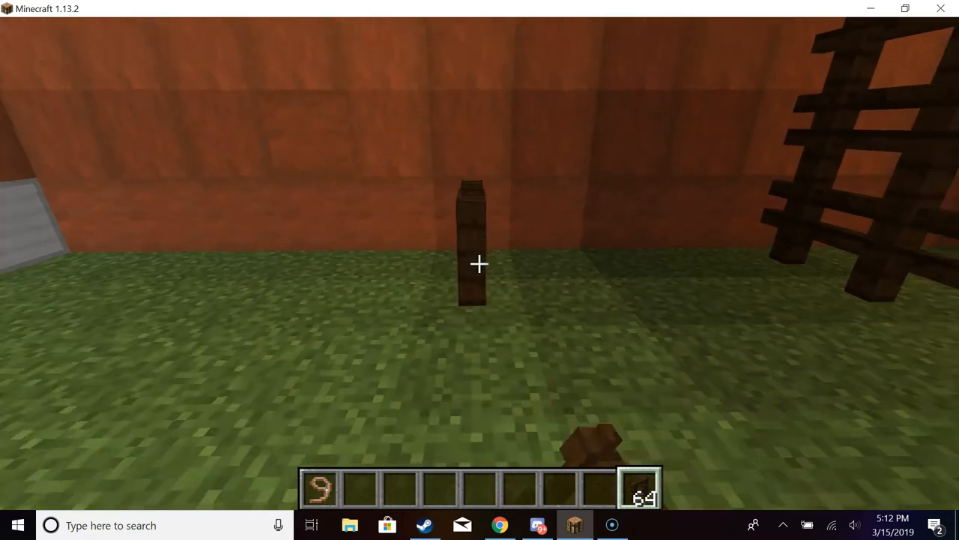
mouse_move(480, 263)
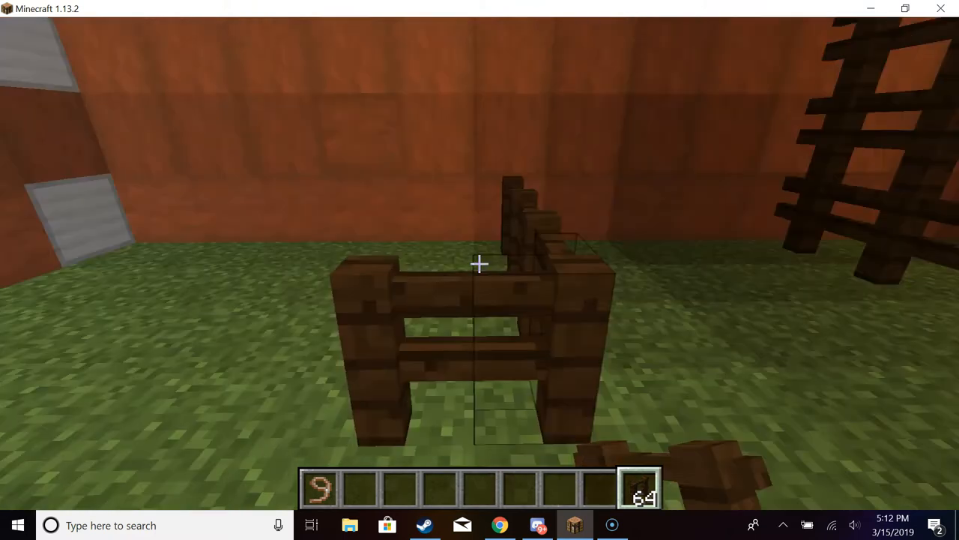
mouse_move(480, 270)
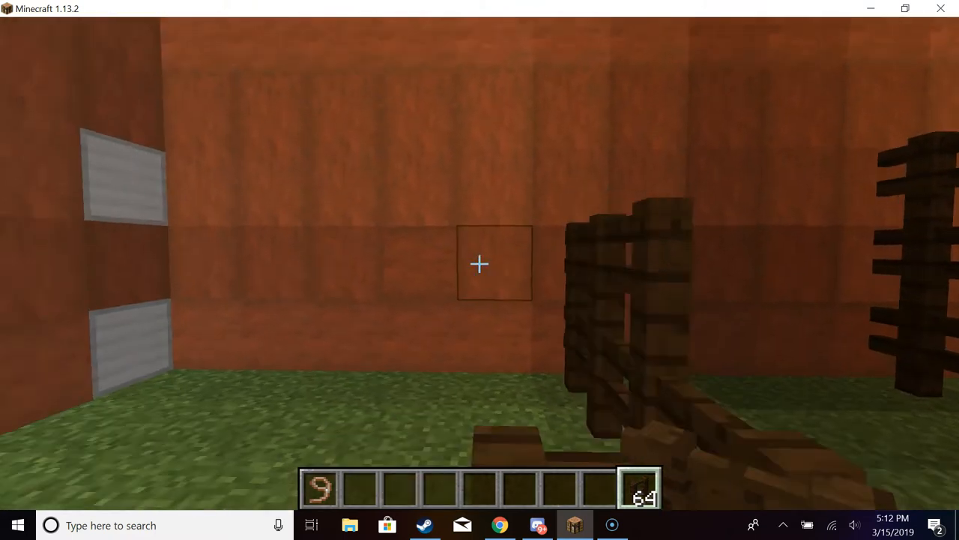
mouse_move(480, 270)
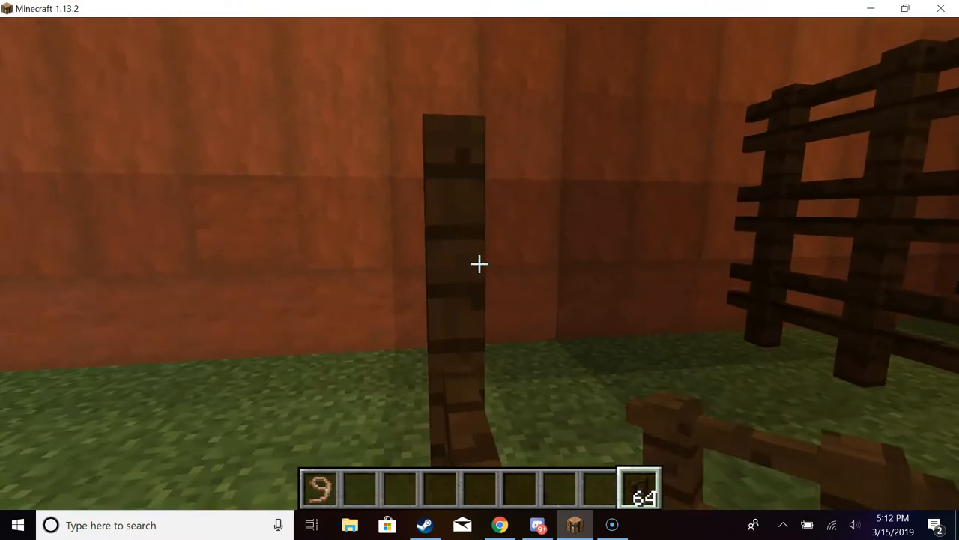
mouse_move(480, 264)
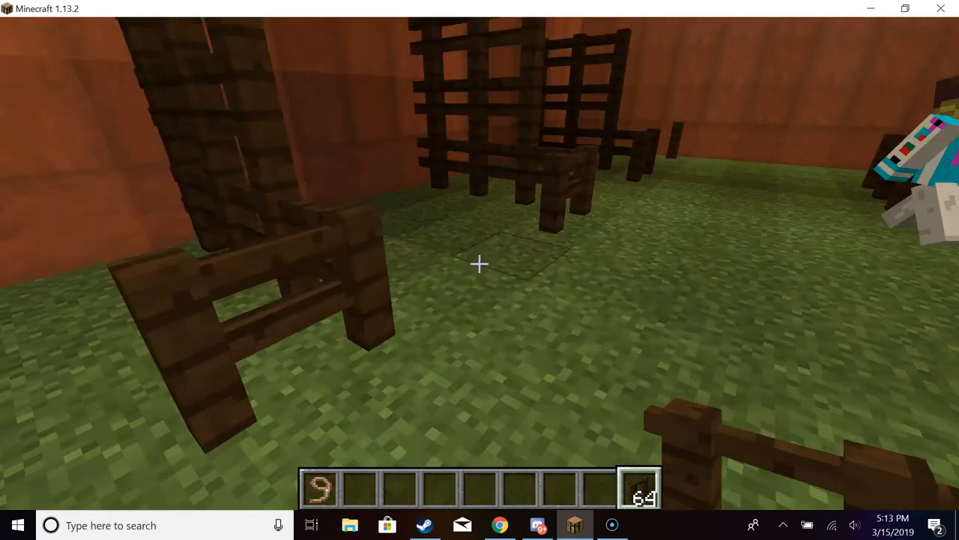
mouse_move(480, 269)
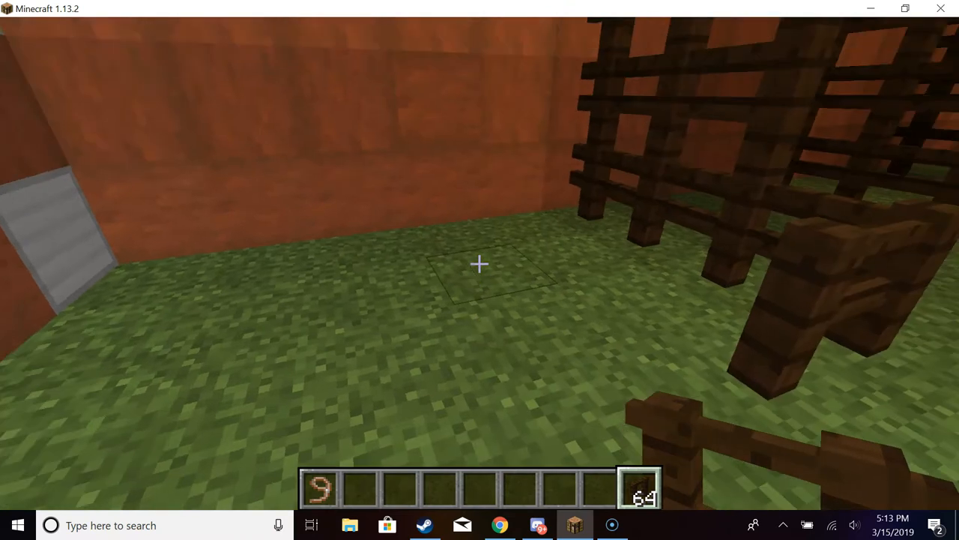
mouse_move(479, 270)
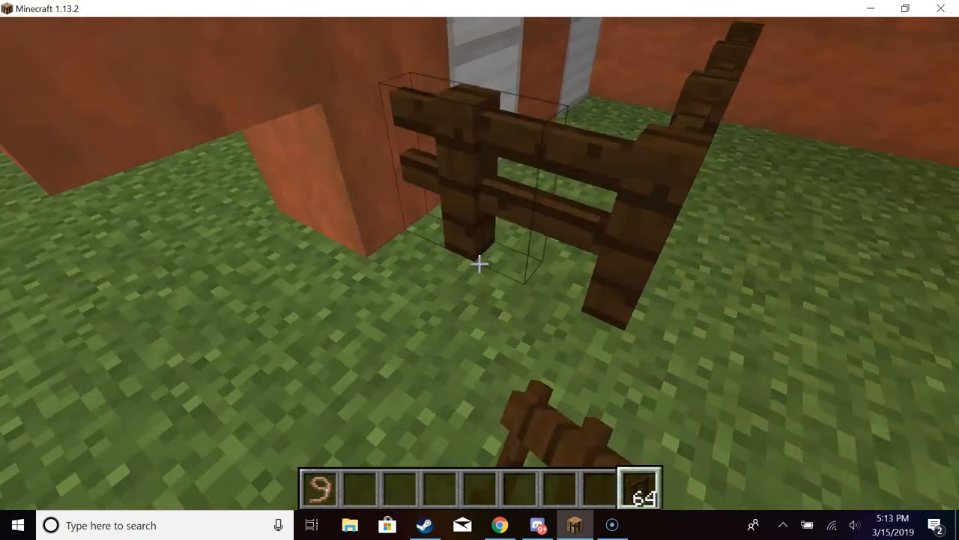
mouse_move(480, 270)
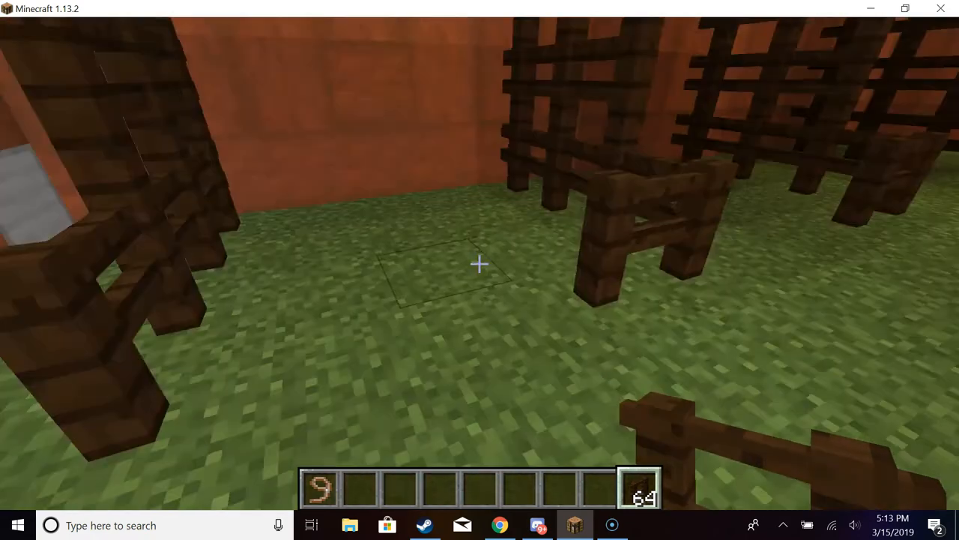
mouse_move(479, 270)
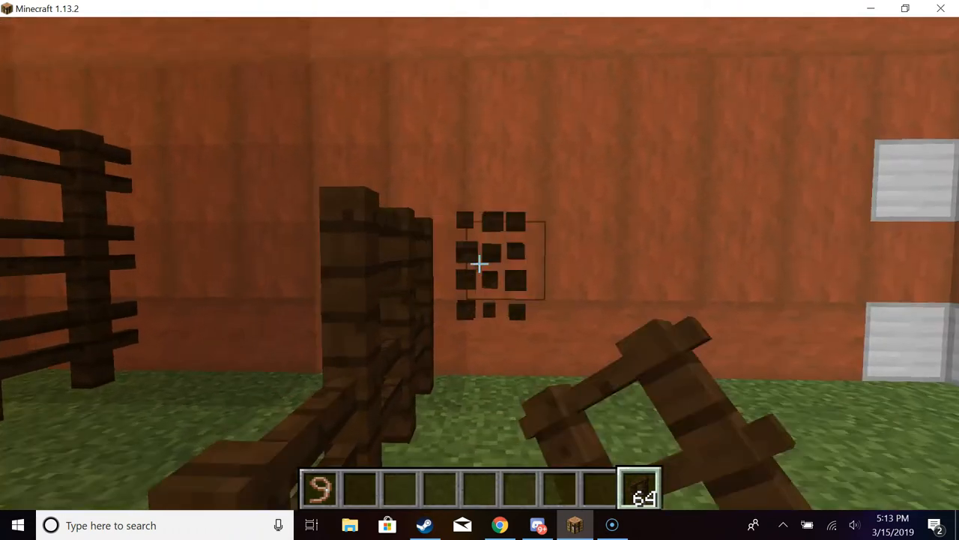
mouse_move(480, 263)
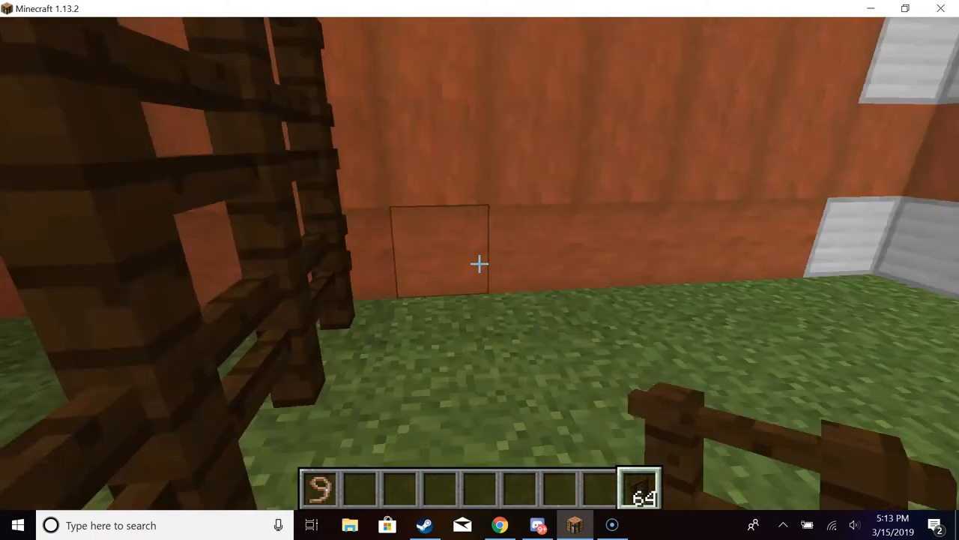
mouse_move(480, 270)
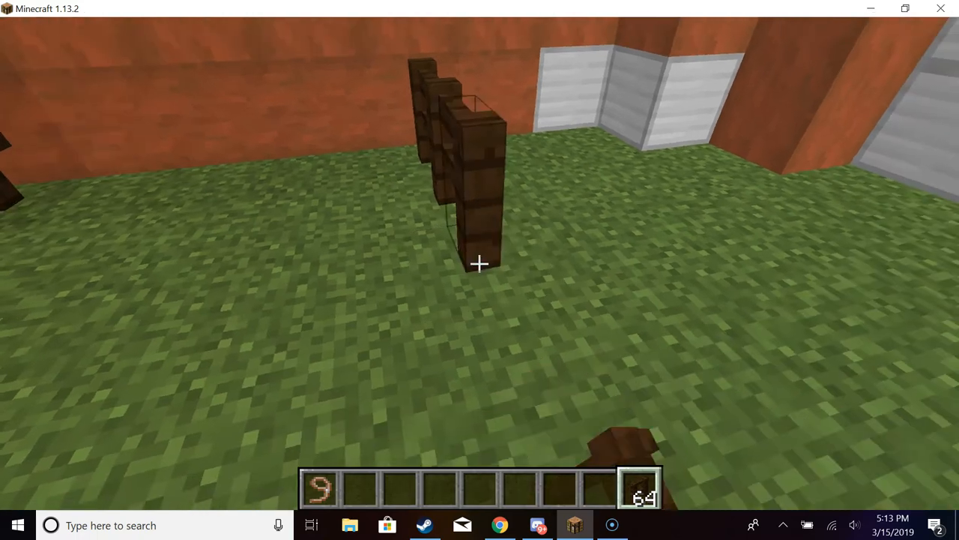
mouse_move(479, 262)
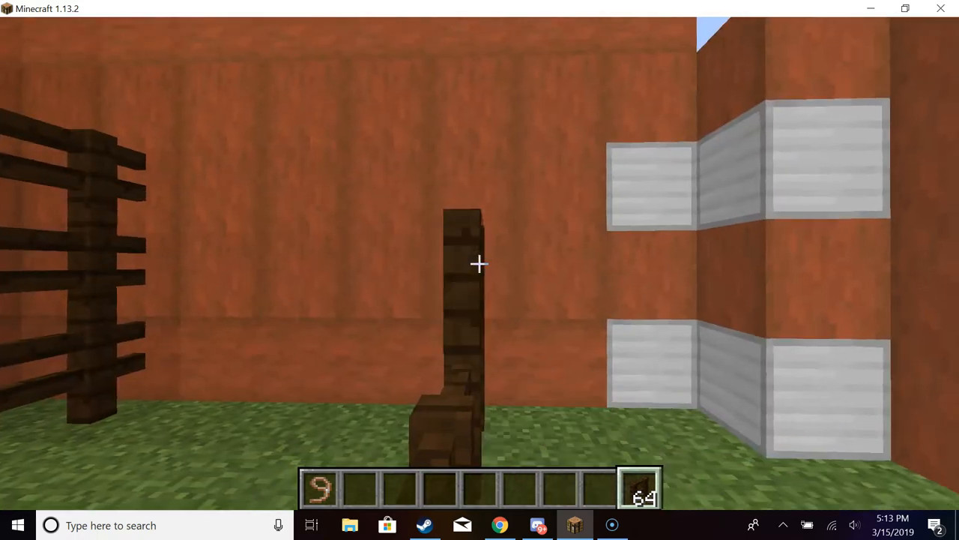
mouse_move(479, 270)
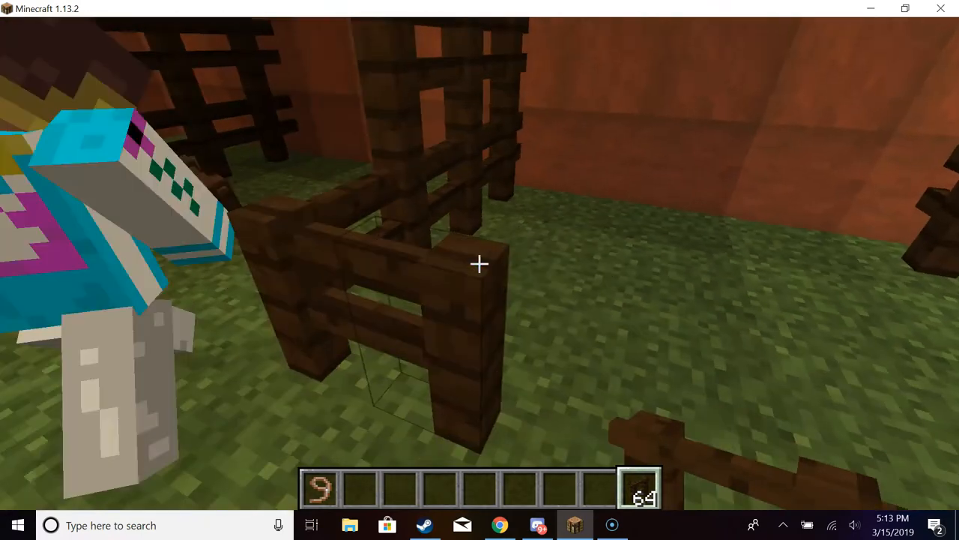
mouse_move(480, 264)
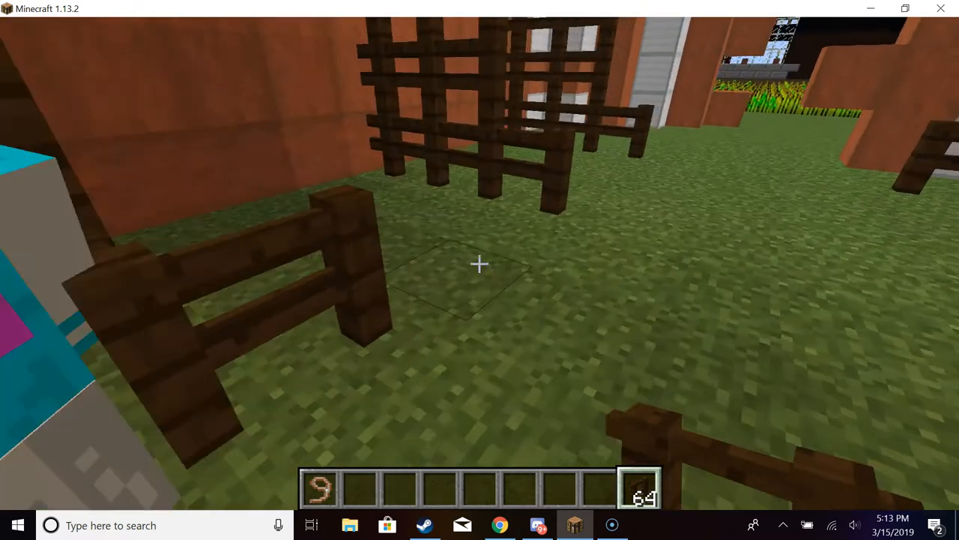
mouse_move(480, 270)
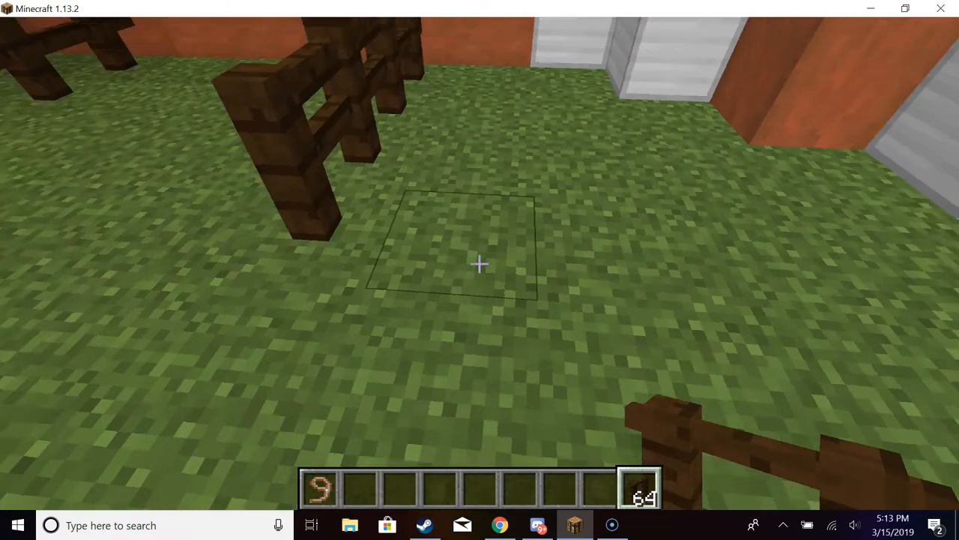
mouse_move(480, 270)
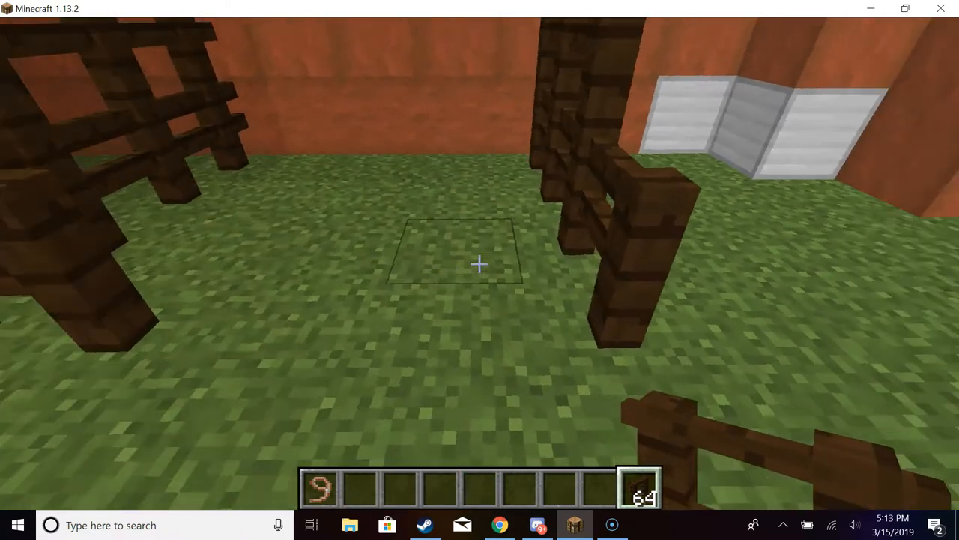
mouse_move(480, 270)
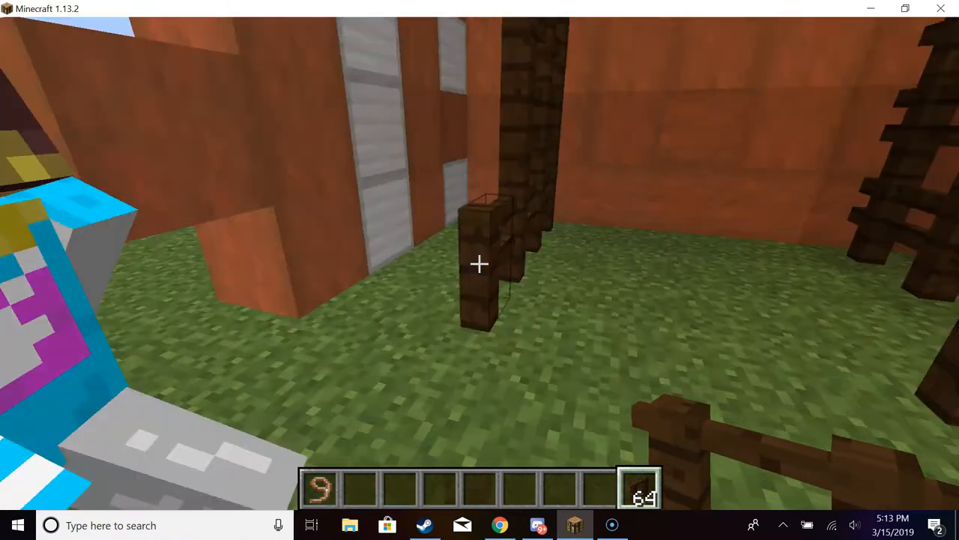
mouse_move(480, 270)
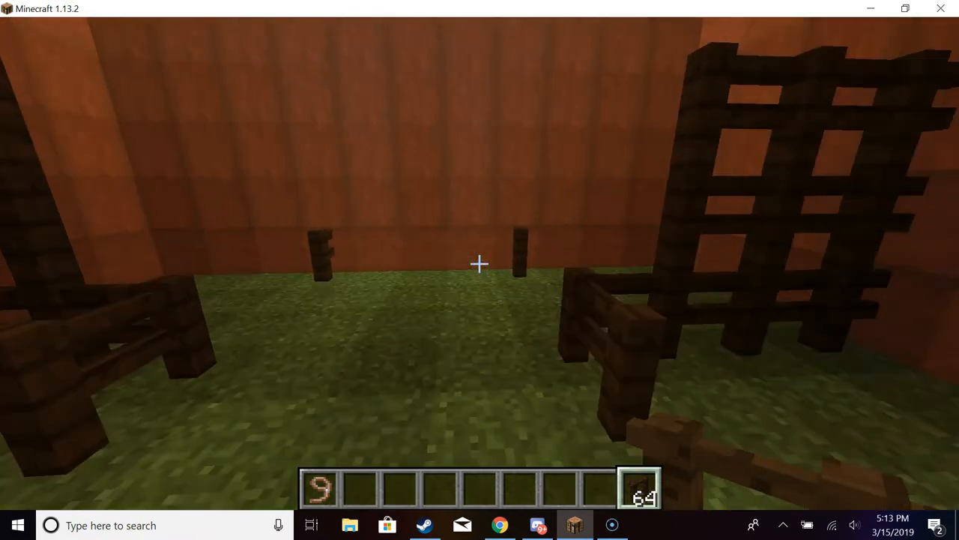
mouse_move(479, 270)
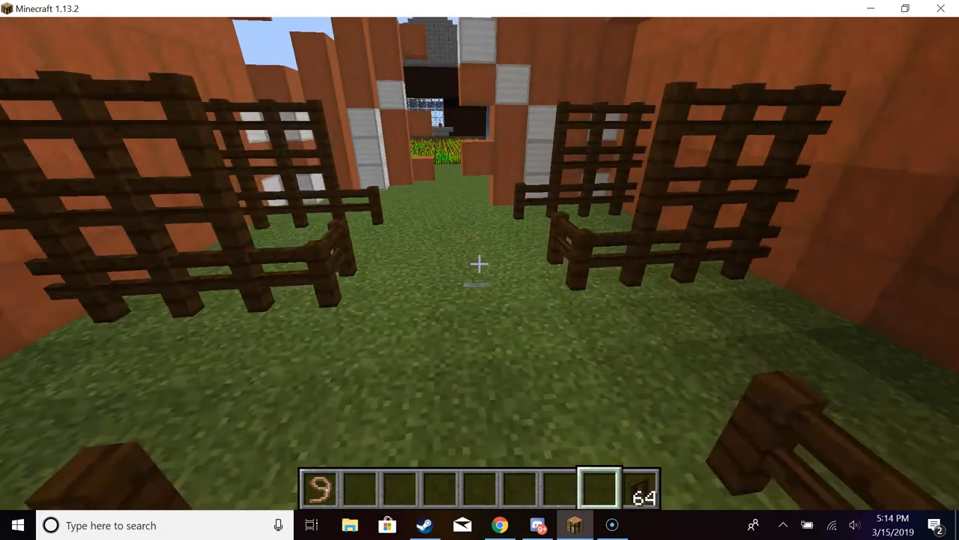
mouse_move(479, 269)
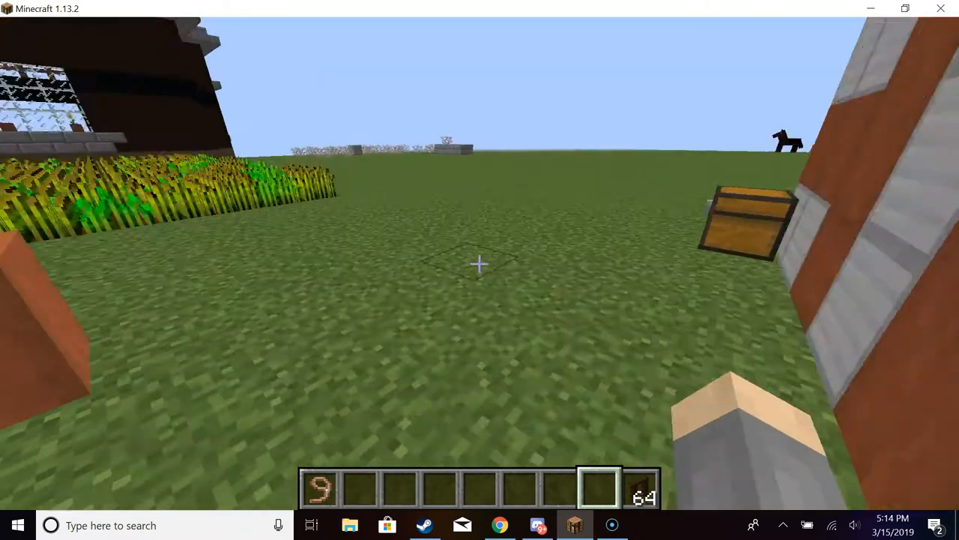
mouse_move(480, 270)
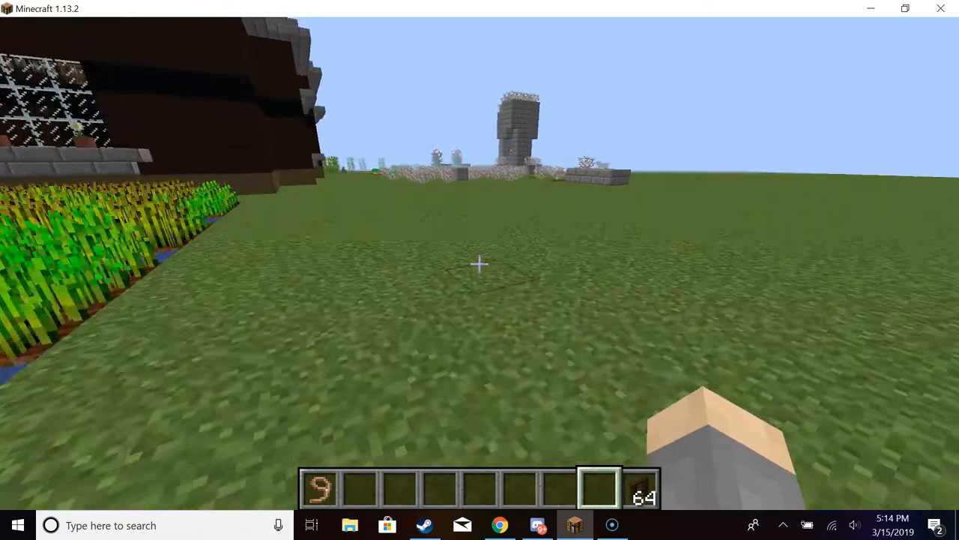
mouse_move(480, 270)
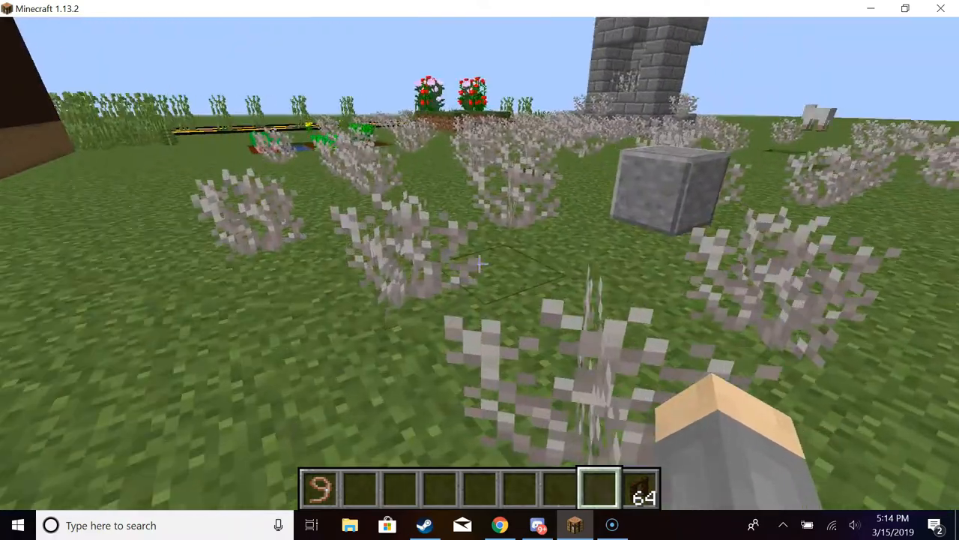
mouse_move(480, 262)
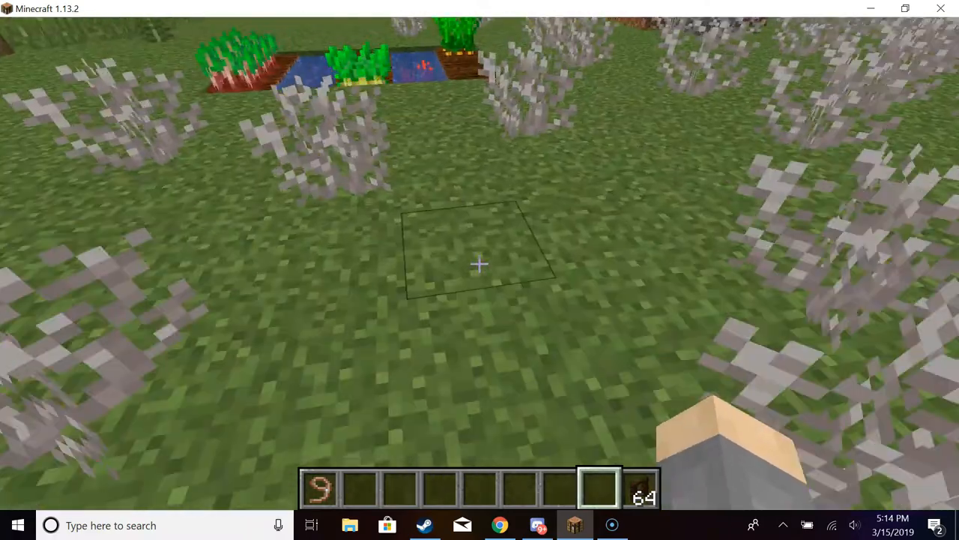
mouse_move(479, 262)
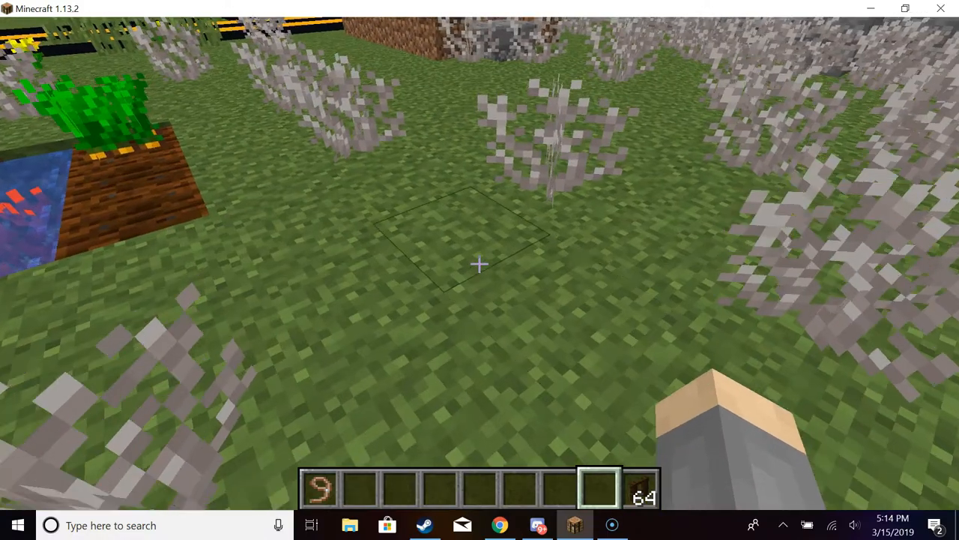
mouse_move(480, 270)
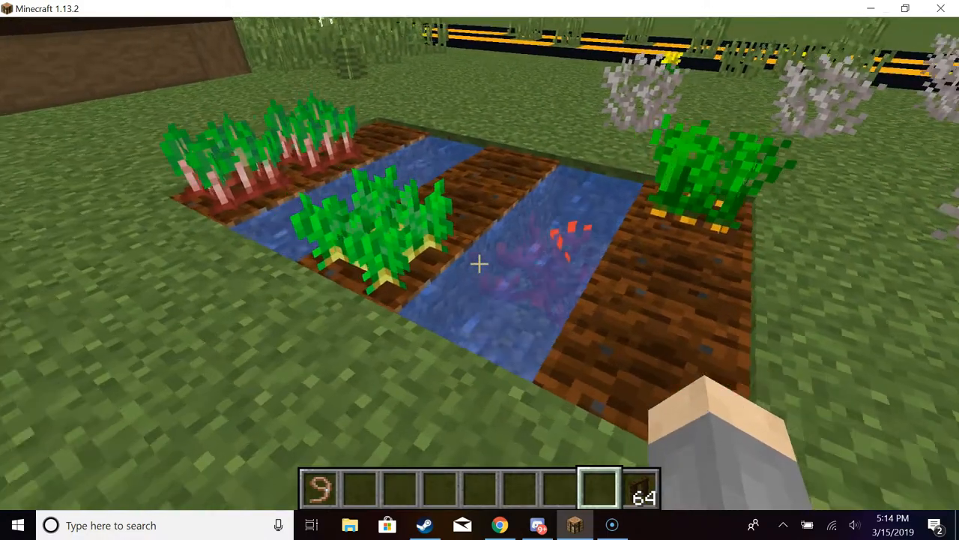
mouse_move(480, 270)
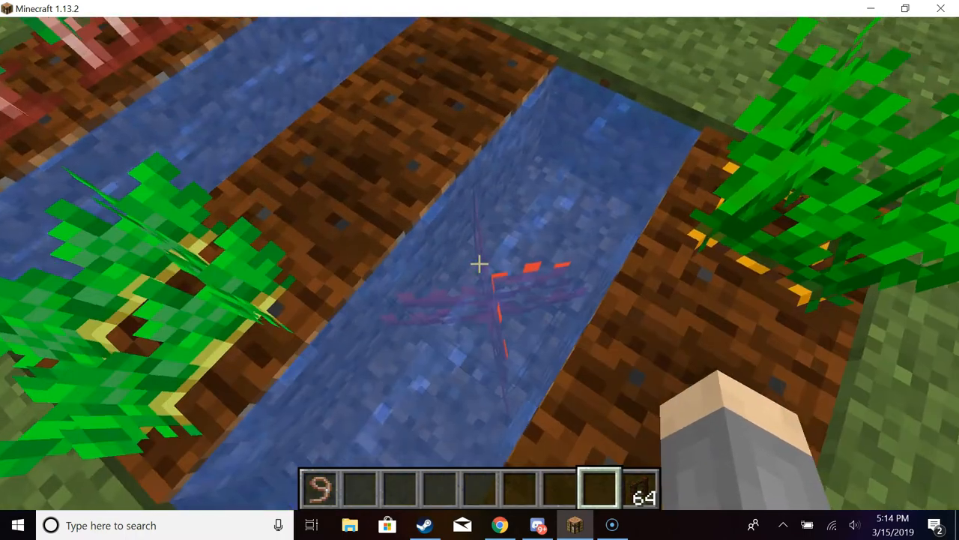
mouse_move(480, 262)
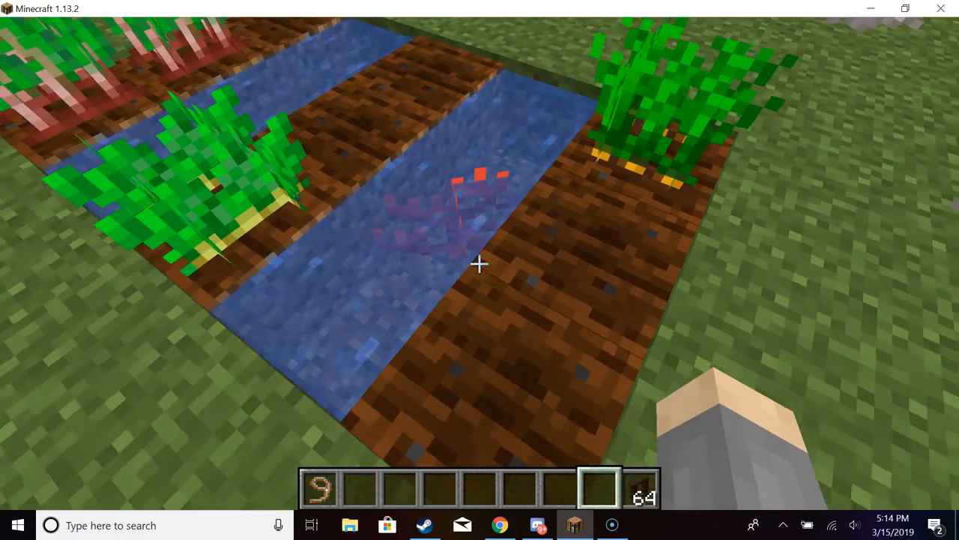
mouse_move(480, 270)
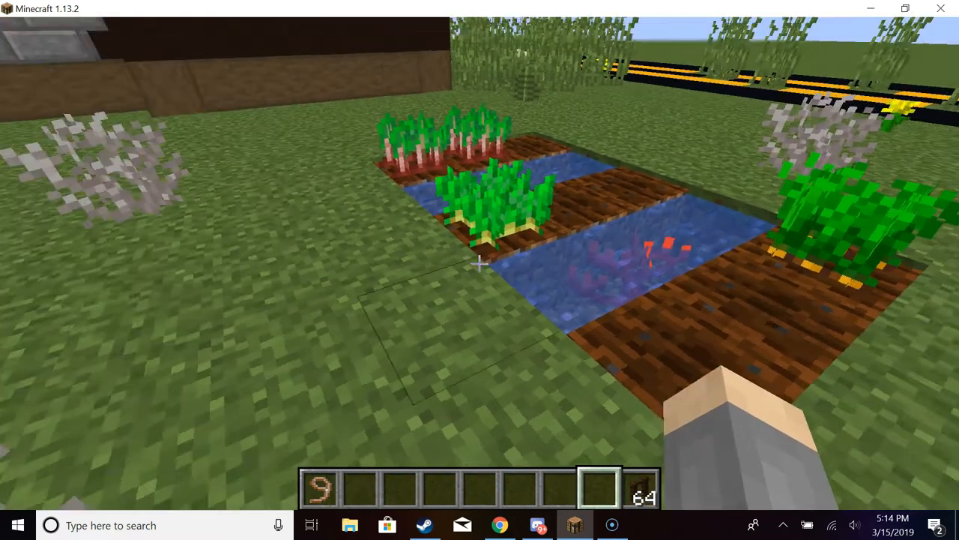
mouse_move(480, 270)
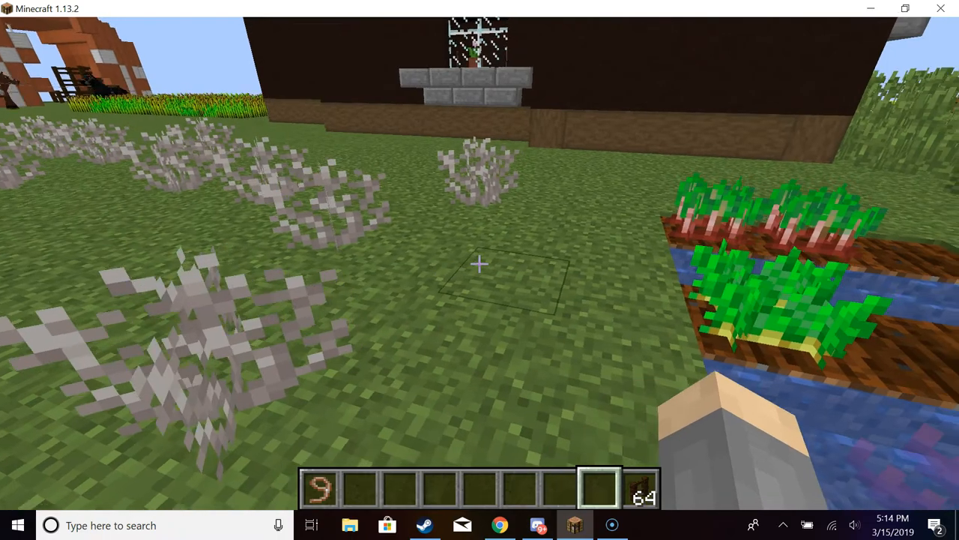
mouse_move(480, 270)
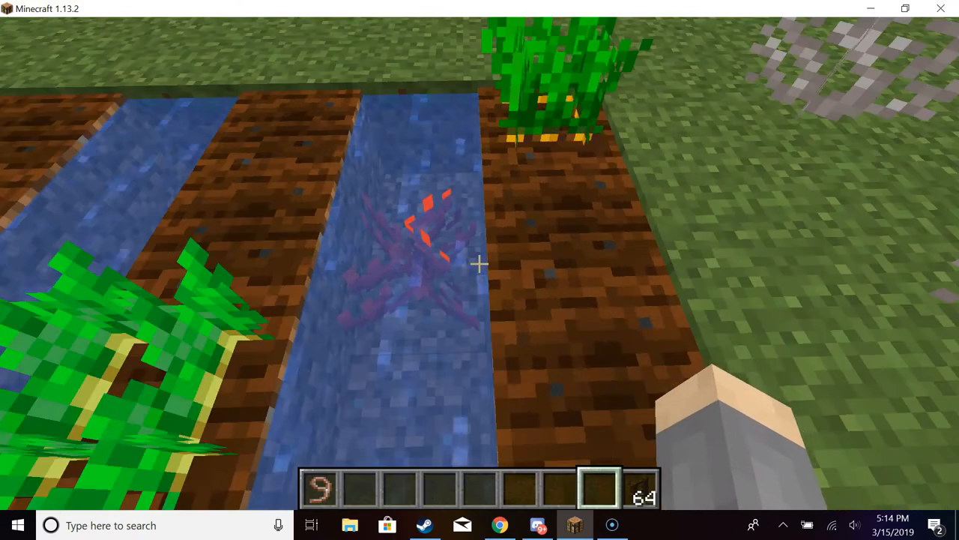
mouse_move(480, 263)
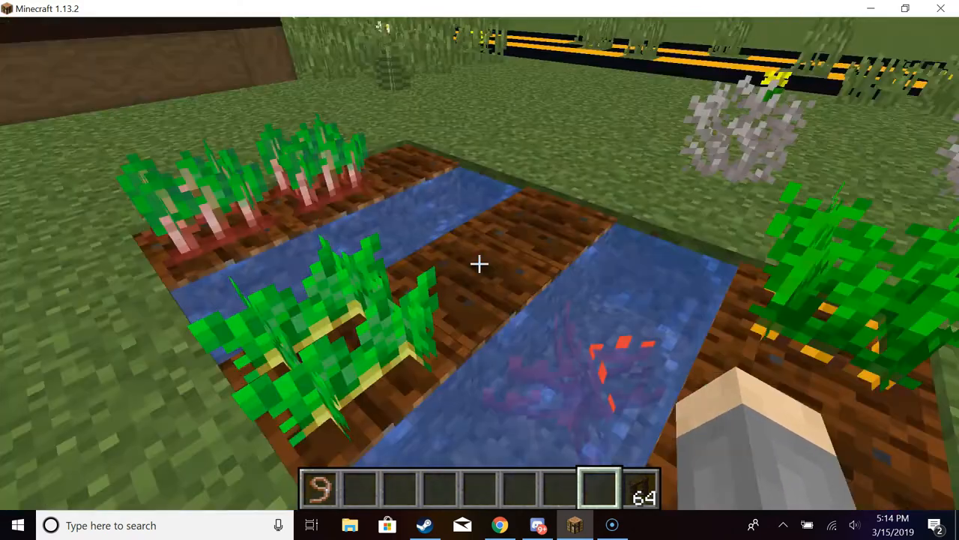
mouse_move(479, 270)
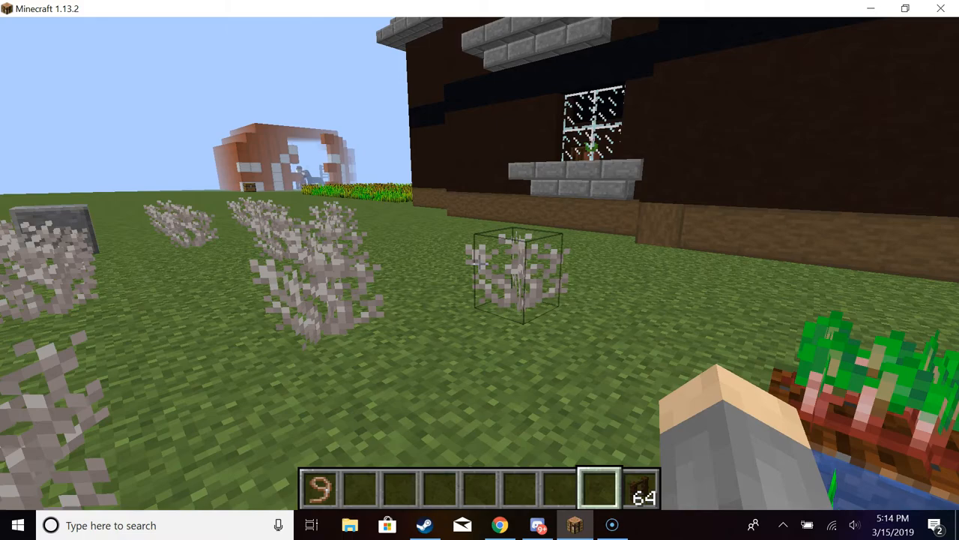
mouse_move(479, 270)
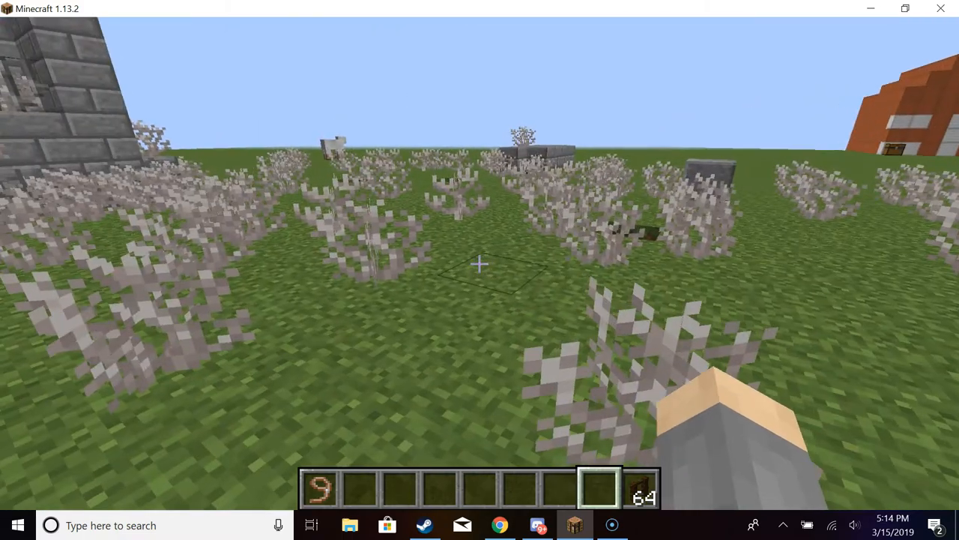
mouse_move(480, 263)
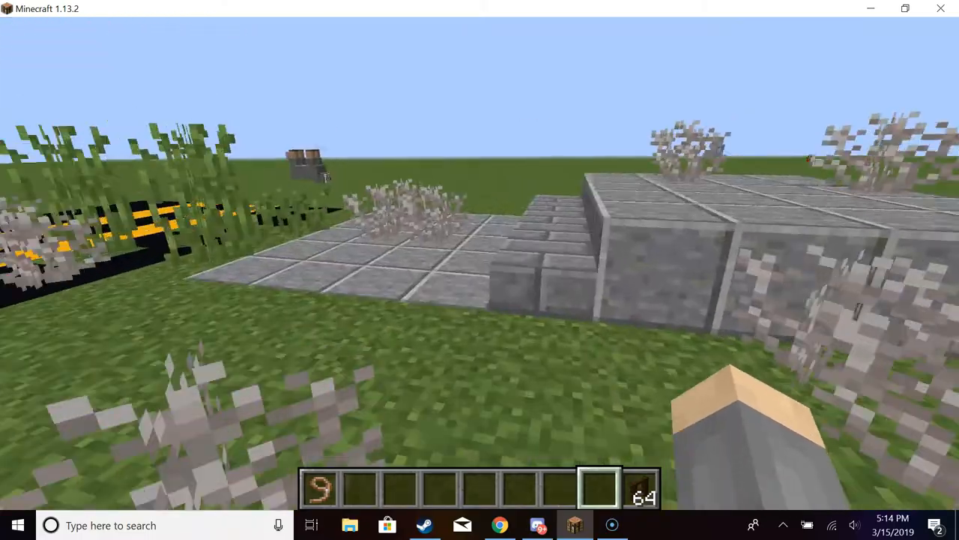
mouse_move(480, 270)
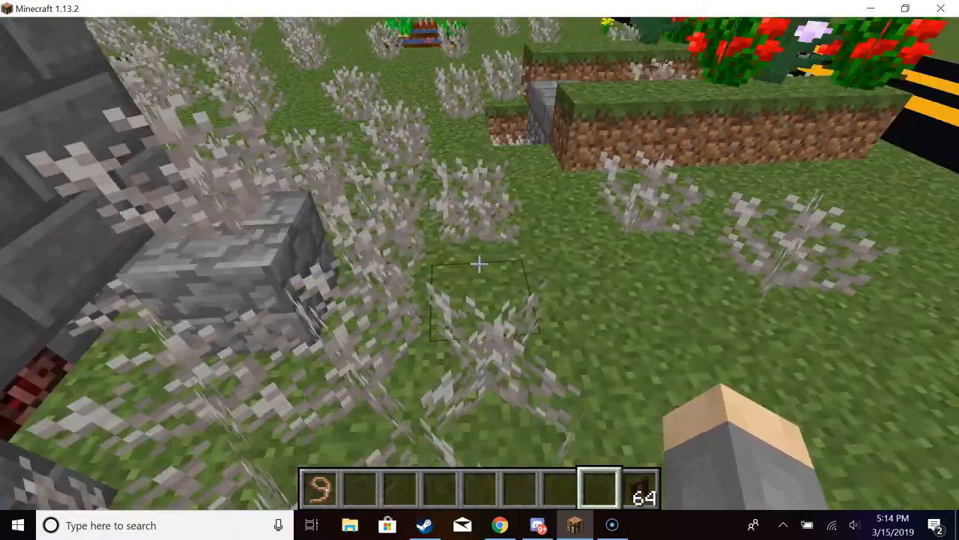
mouse_move(480, 262)
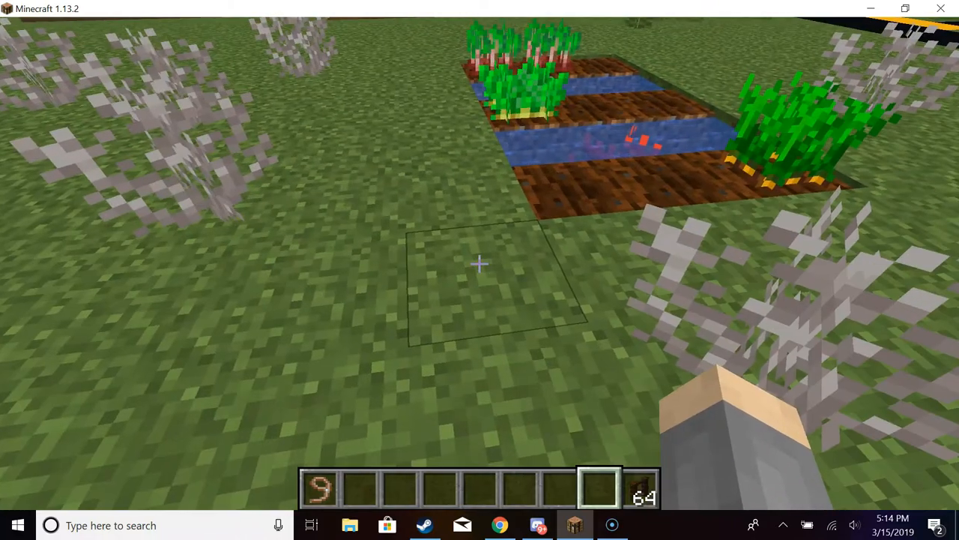
mouse_move(480, 269)
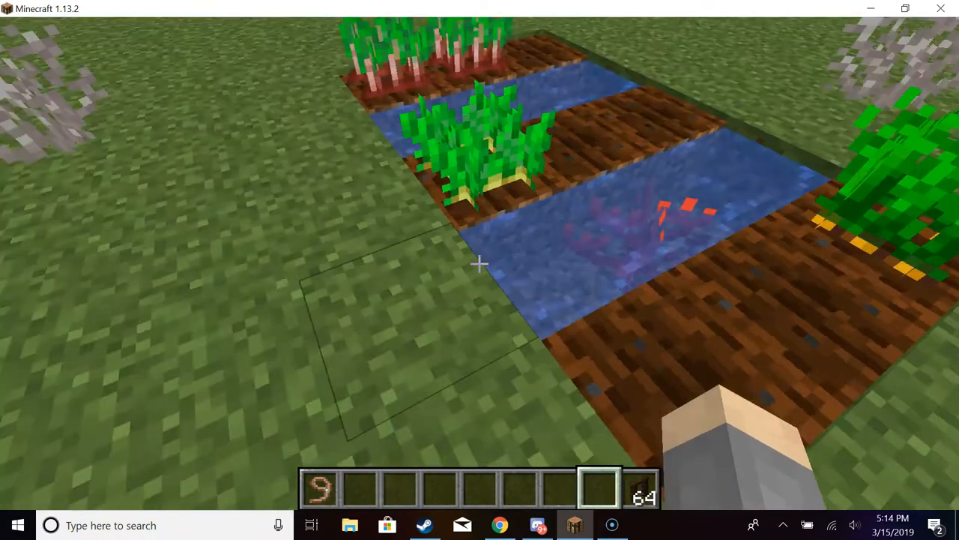
mouse_move(480, 262)
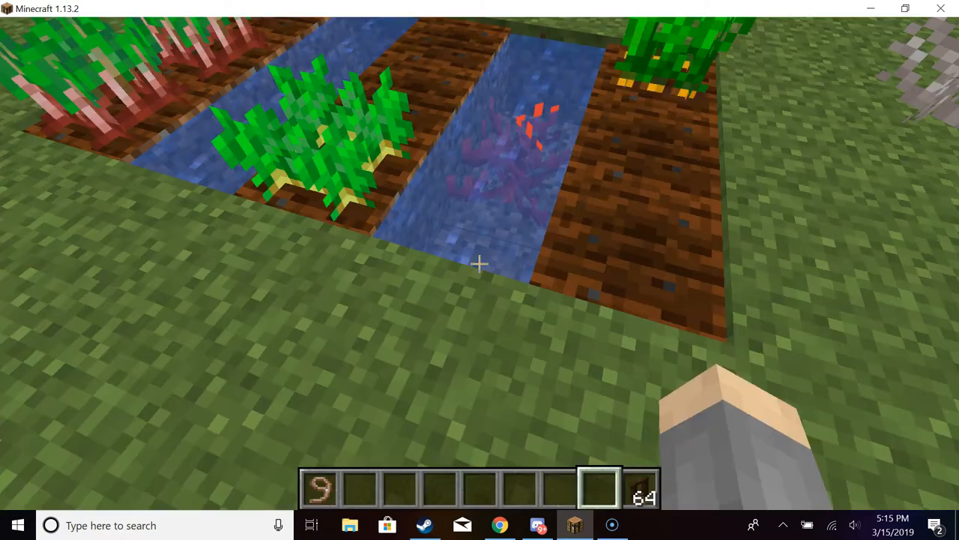
mouse_move(480, 263)
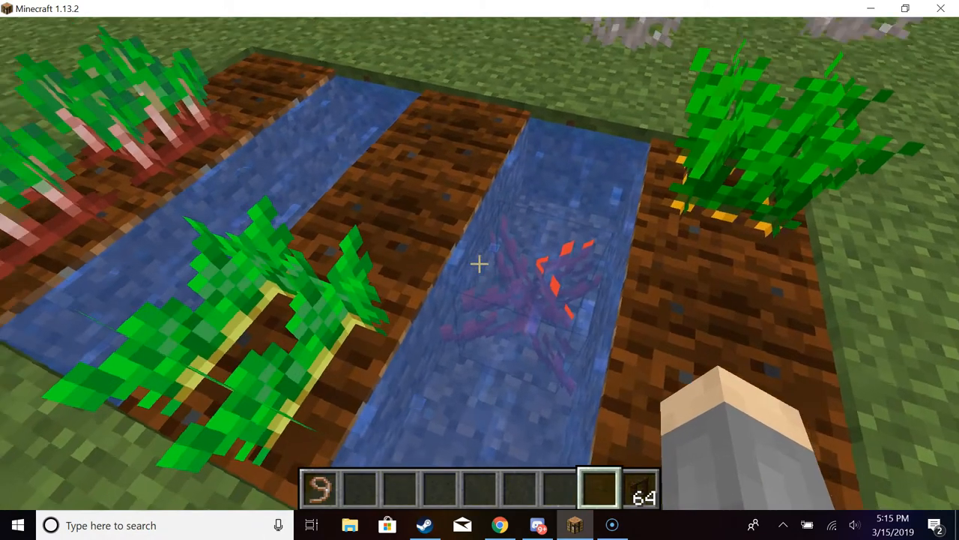
mouse_move(479, 263)
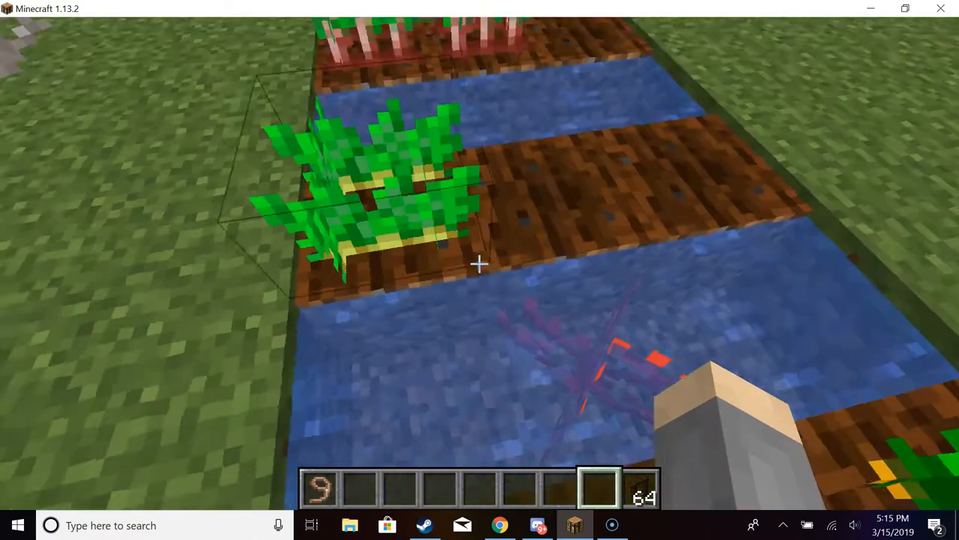
mouse_move(480, 263)
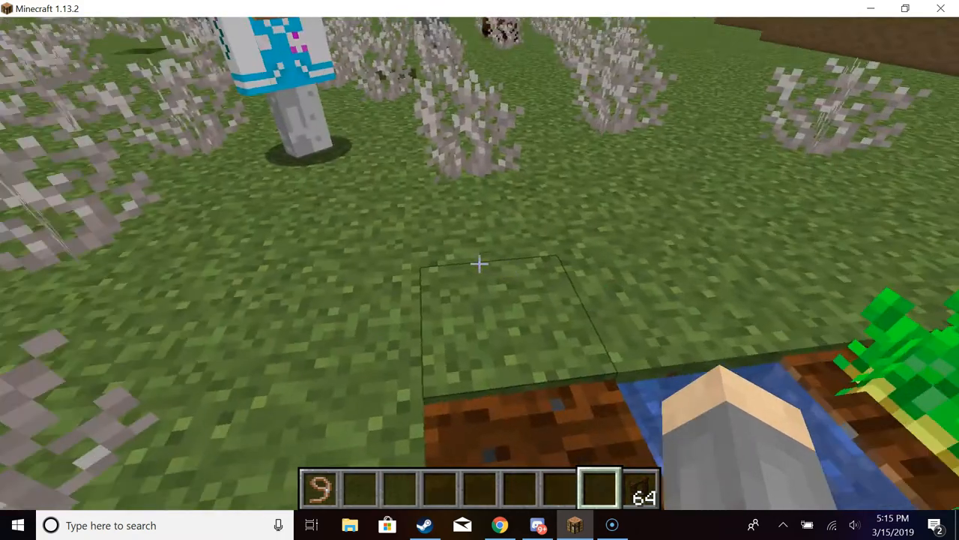
mouse_move(480, 263)
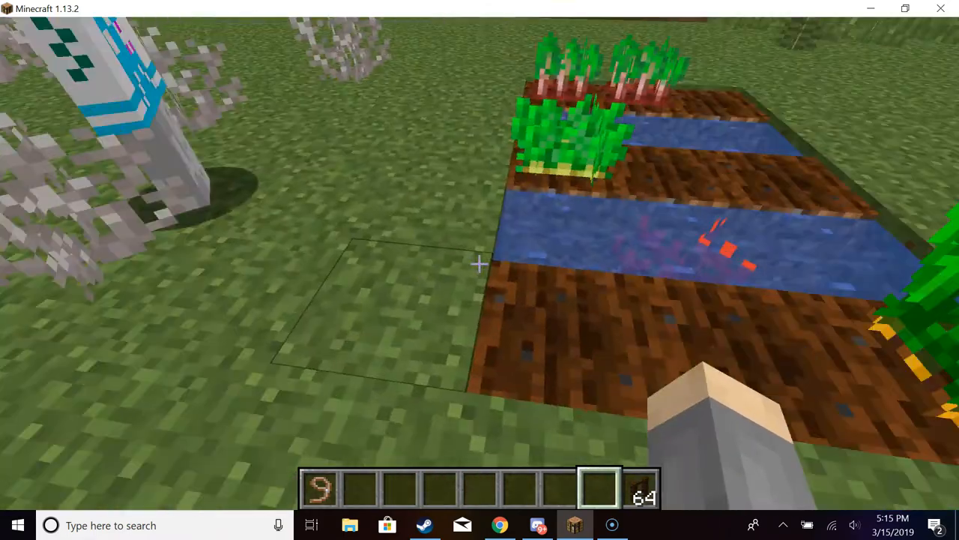
mouse_move(480, 262)
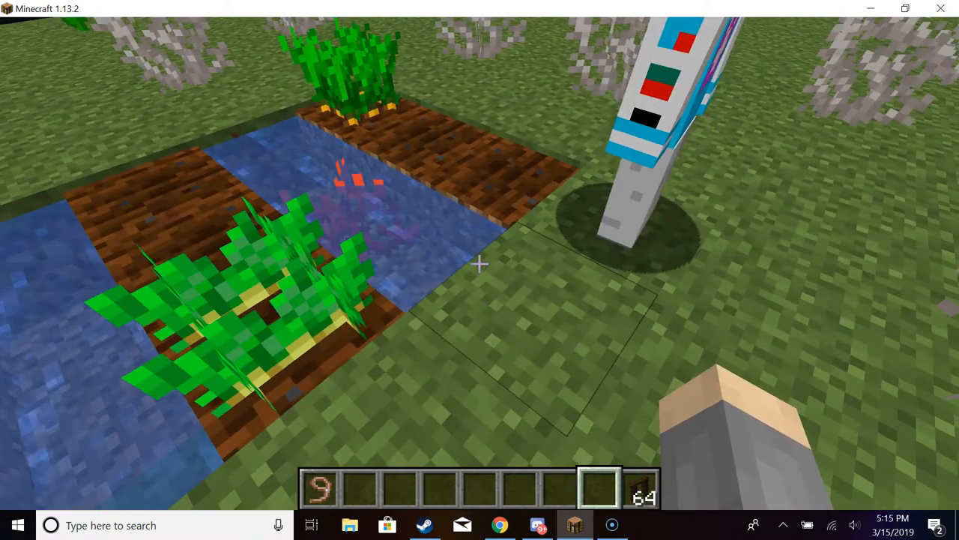
mouse_move(480, 270)
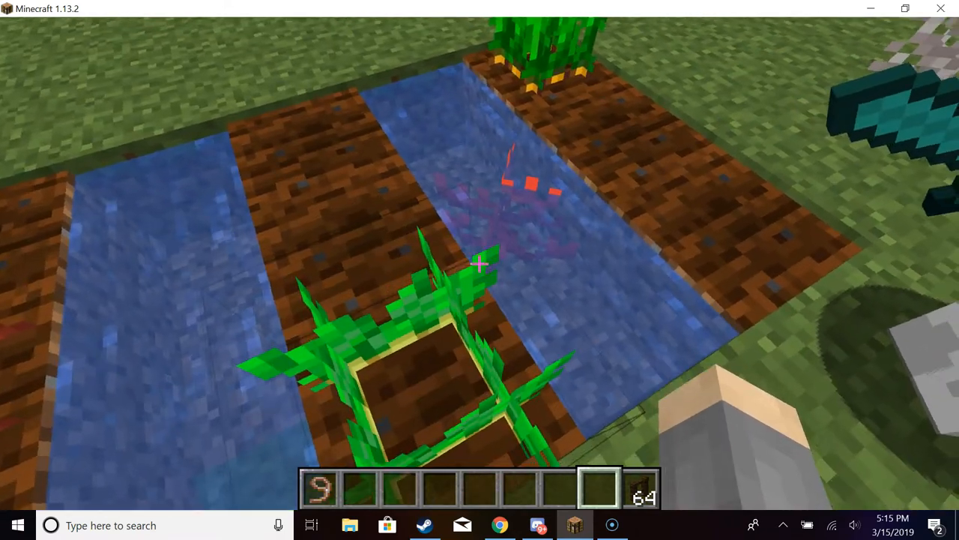
mouse_move(480, 270)
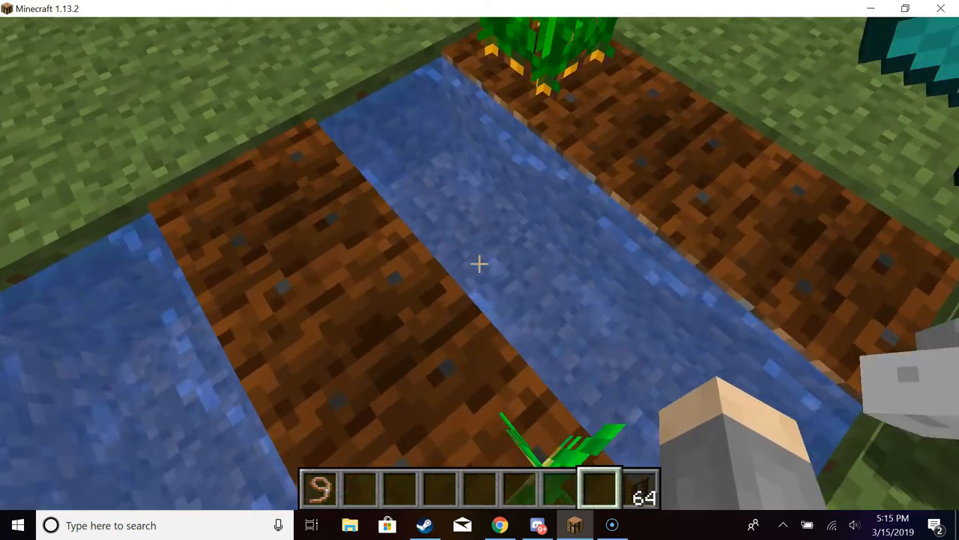
mouse_move(479, 264)
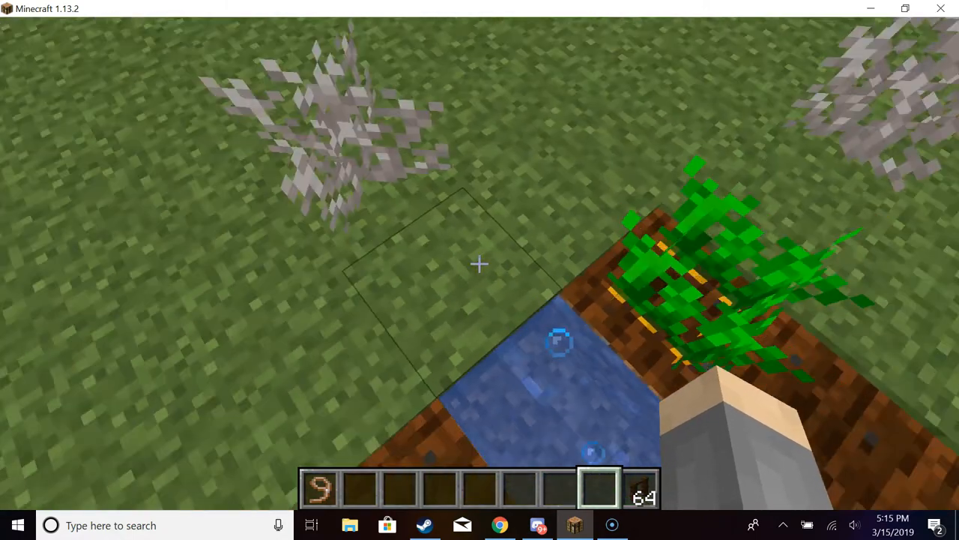
mouse_move(480, 270)
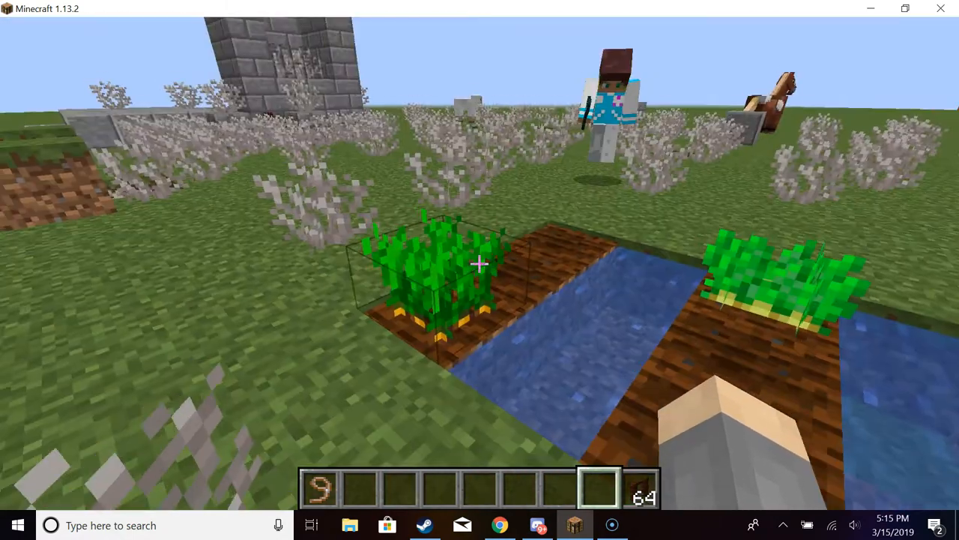
mouse_move(480, 269)
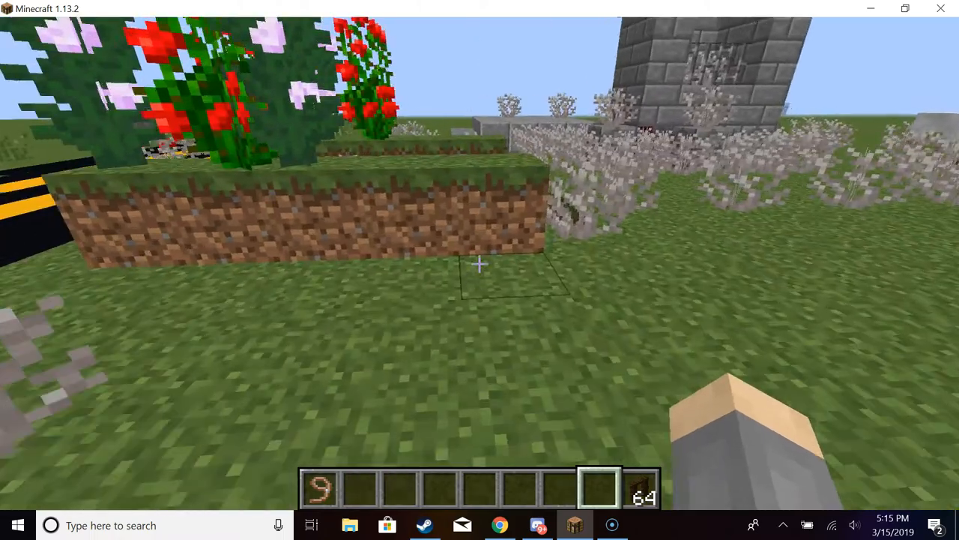
mouse_move(479, 270)
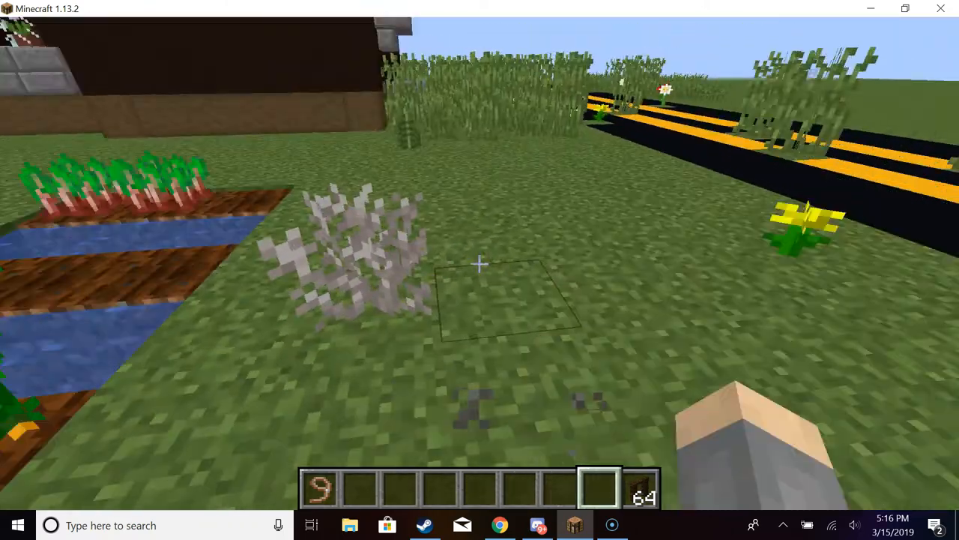
mouse_move(479, 270)
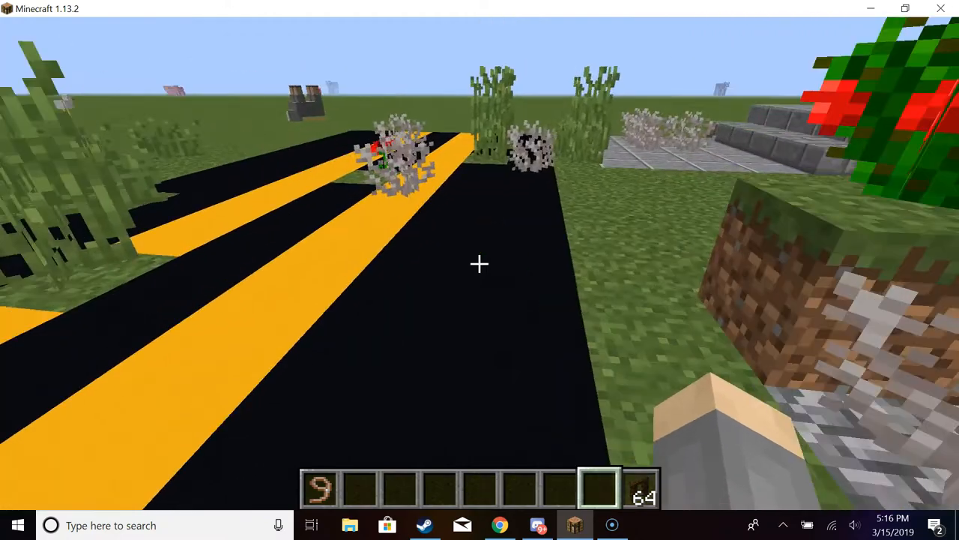
mouse_move(480, 269)
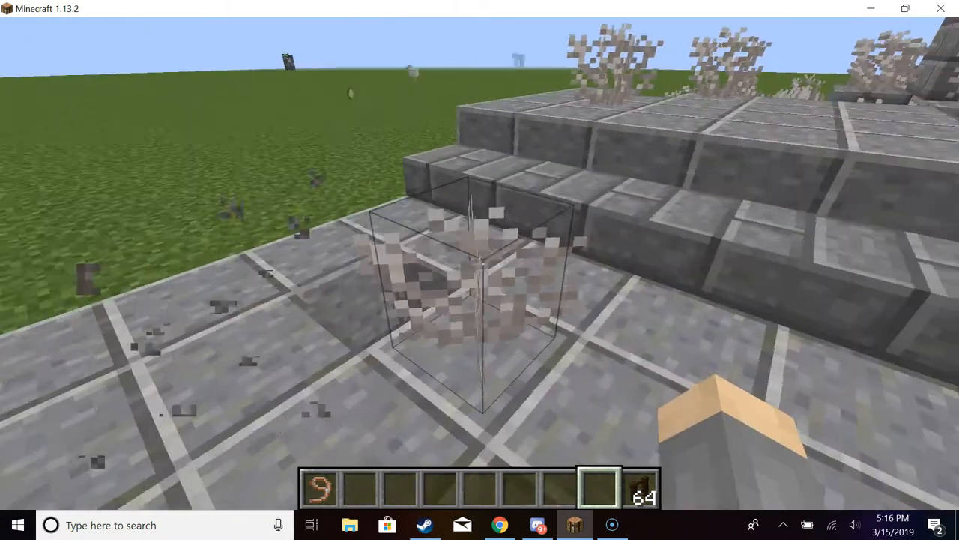
mouse_move(480, 270)
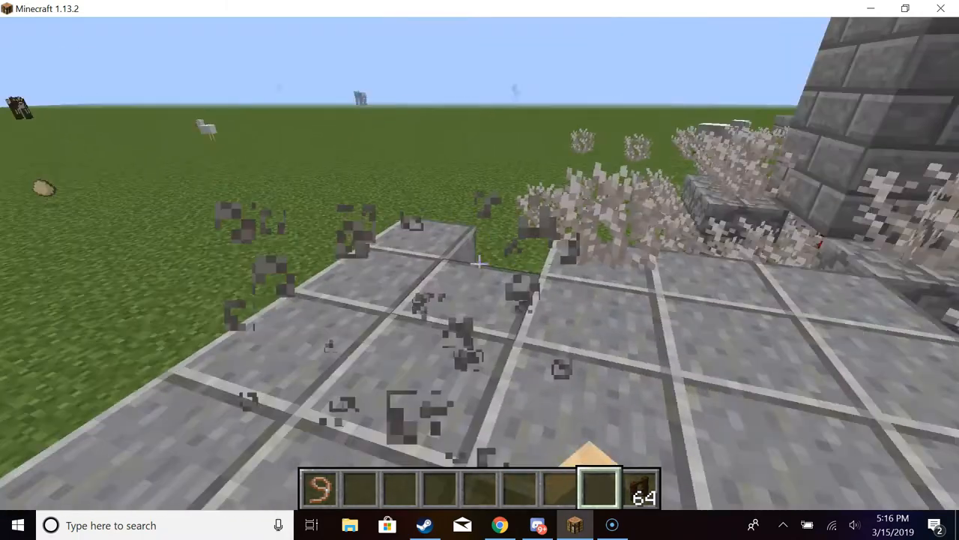
mouse_move(480, 269)
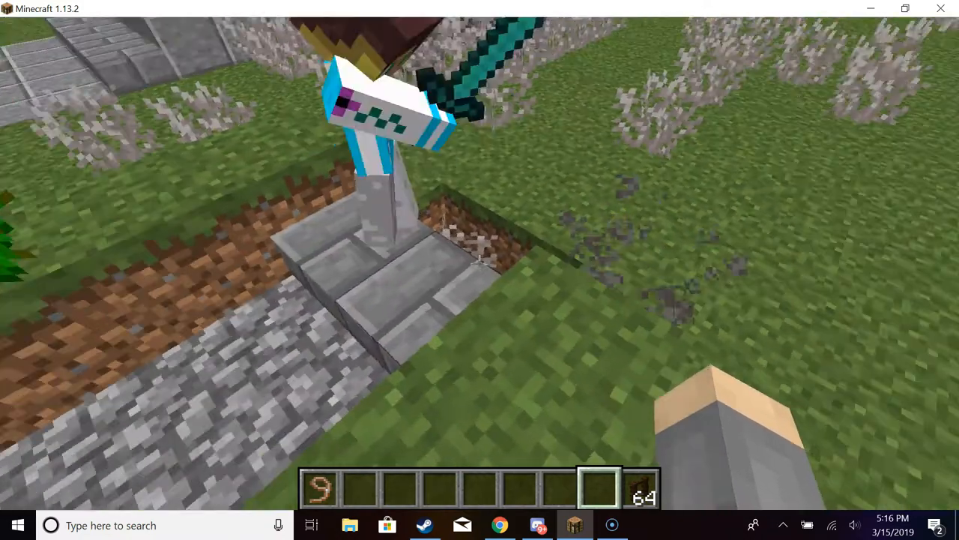
mouse_move(479, 270)
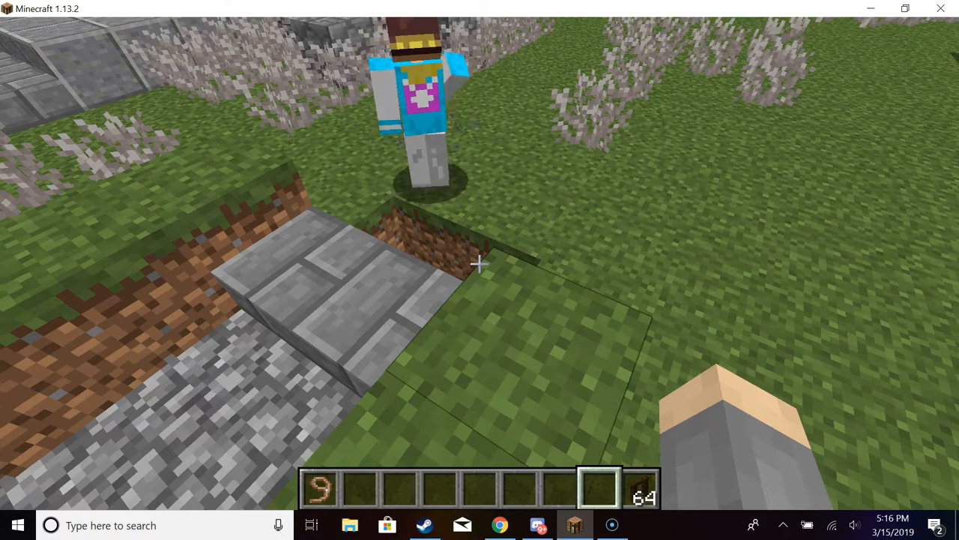
mouse_move(480, 270)
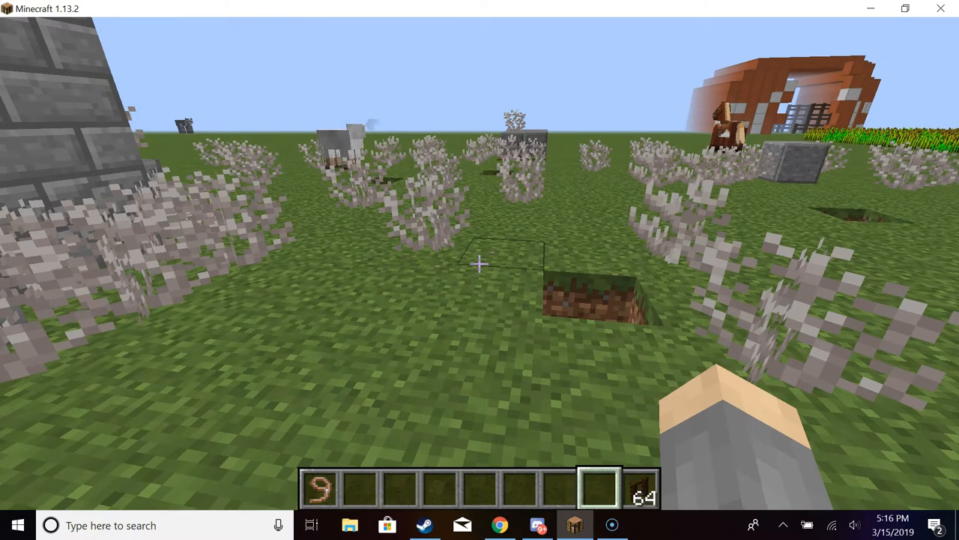
mouse_move(480, 263)
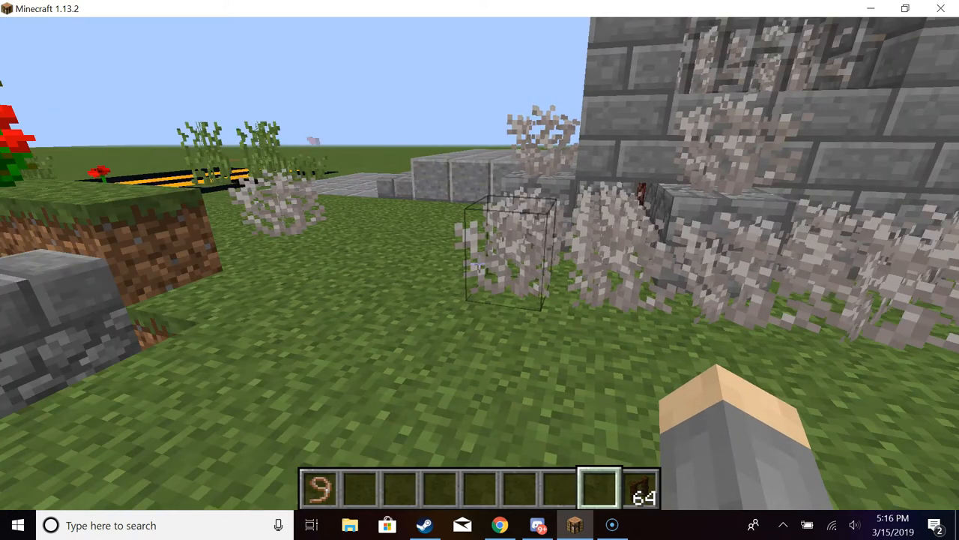
mouse_move(480, 270)
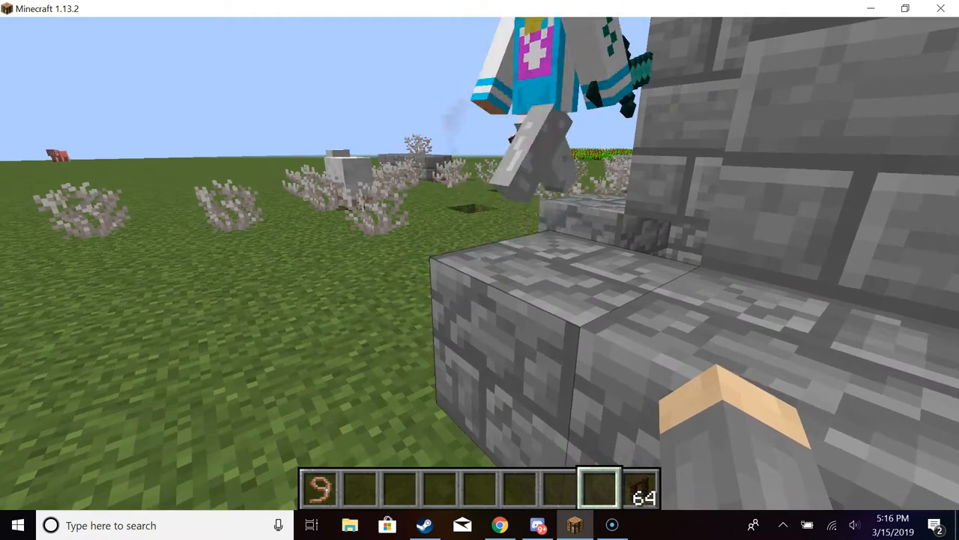
mouse_move(479, 270)
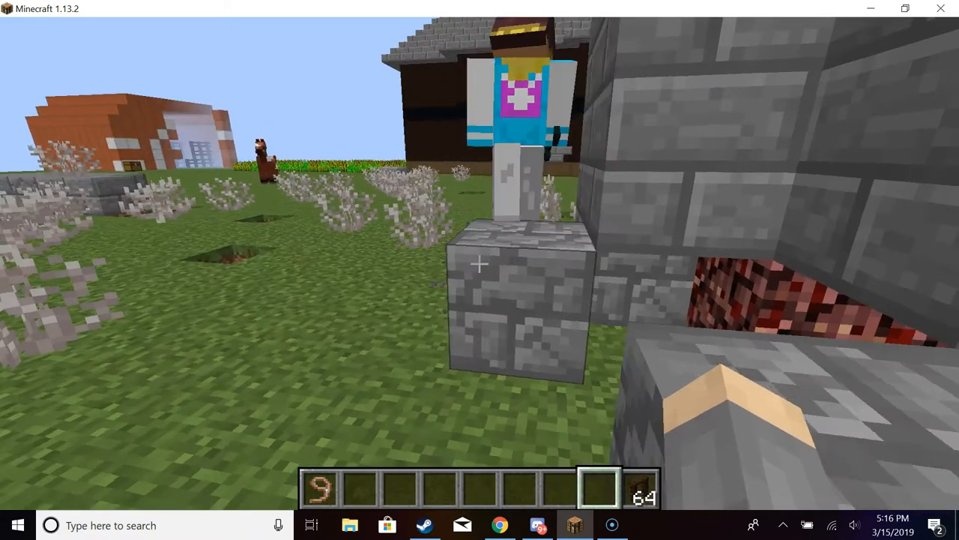
mouse_move(480, 263)
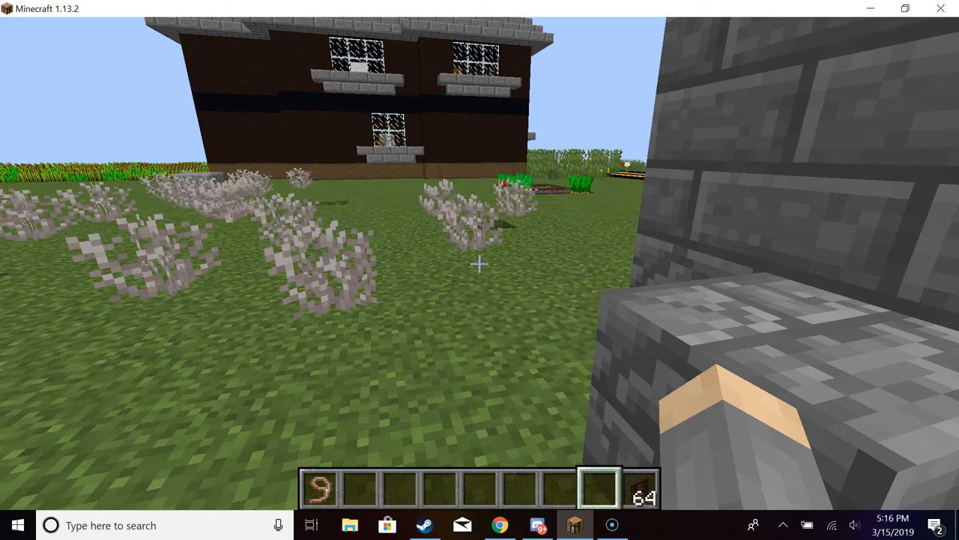
mouse_move(480, 263)
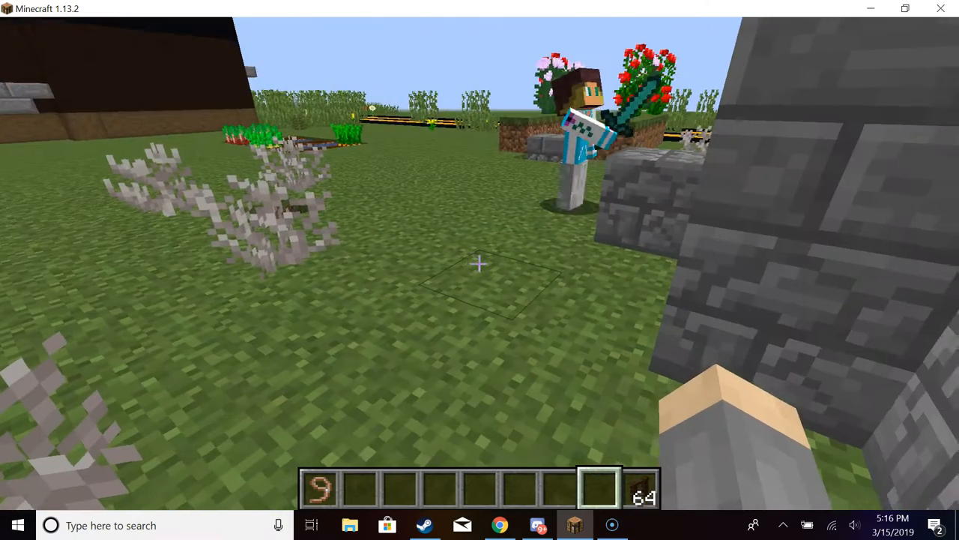
mouse_move(479, 270)
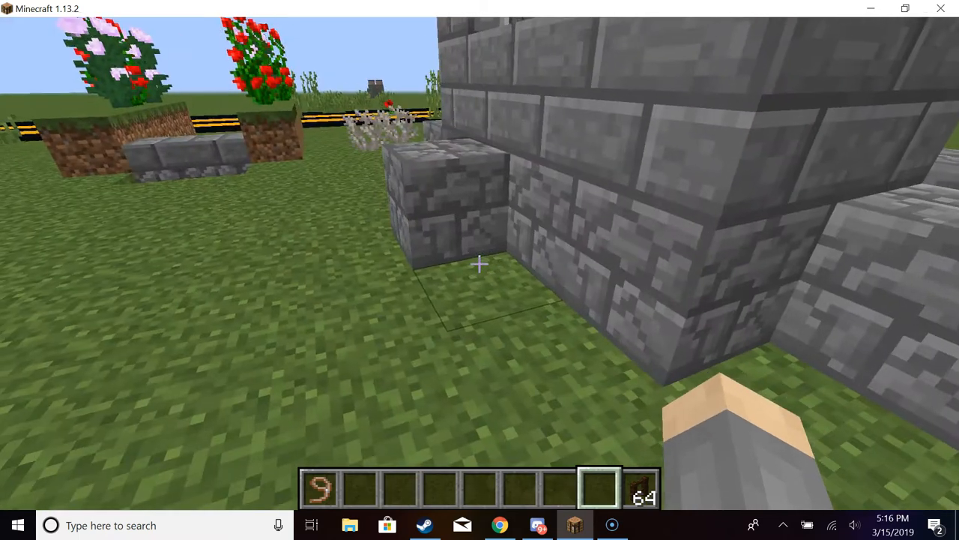
mouse_move(480, 262)
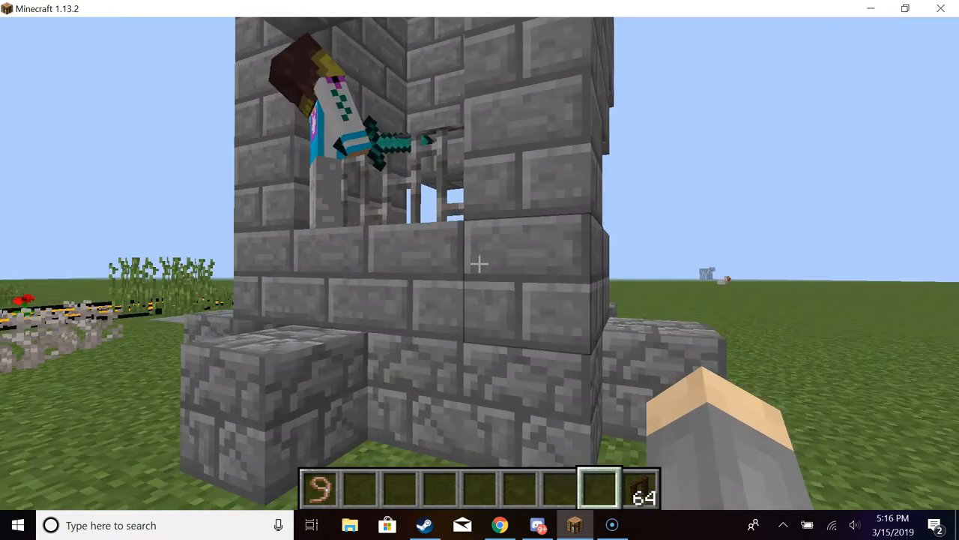
mouse_move(480, 270)
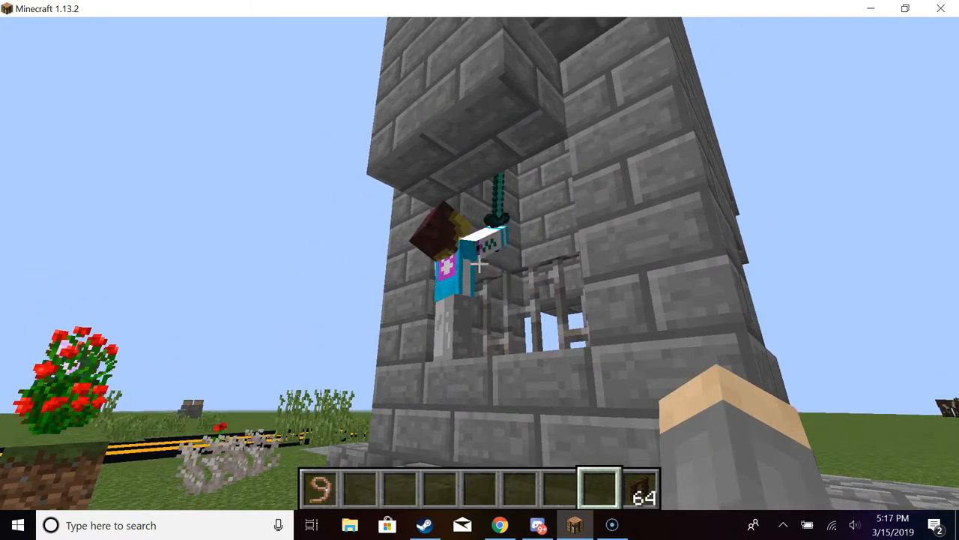
mouse_move(480, 270)
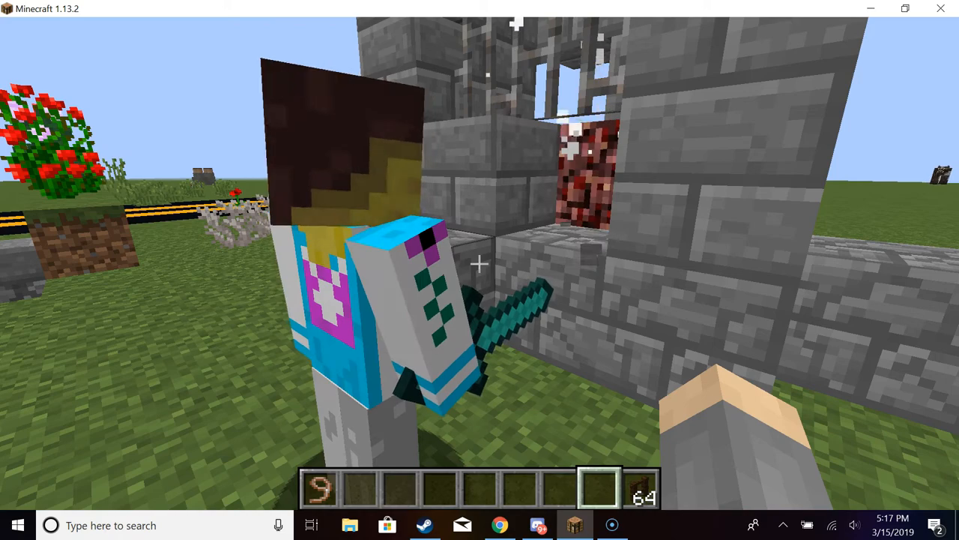
mouse_move(479, 262)
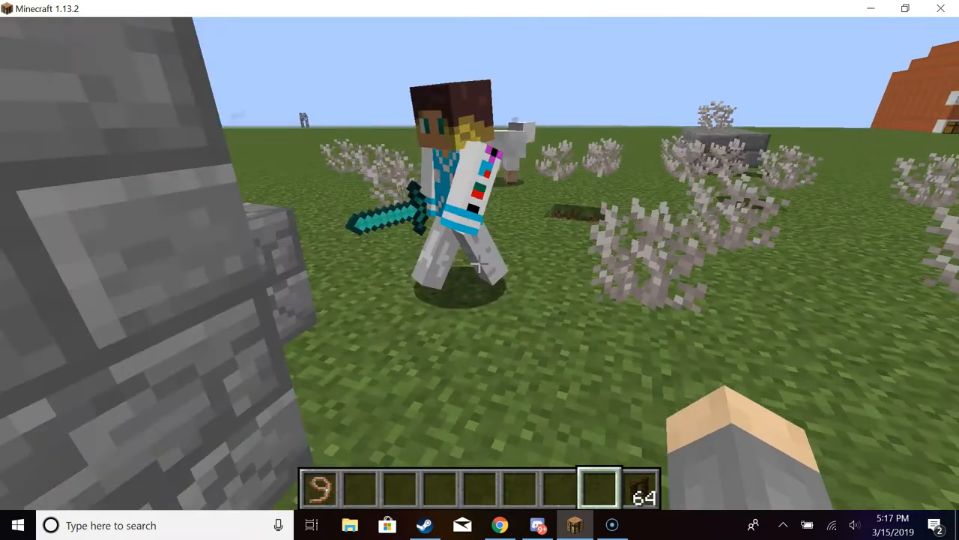
mouse_move(480, 264)
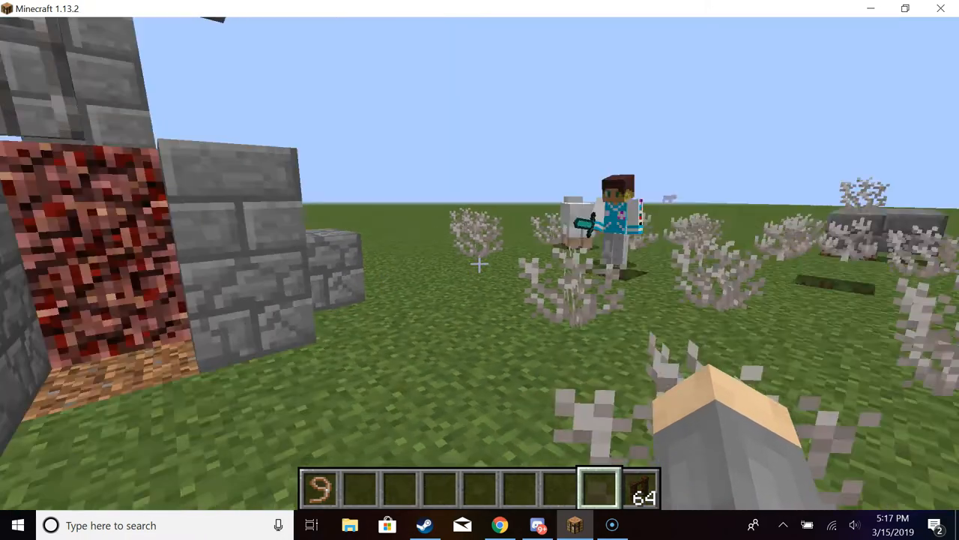
mouse_move(479, 270)
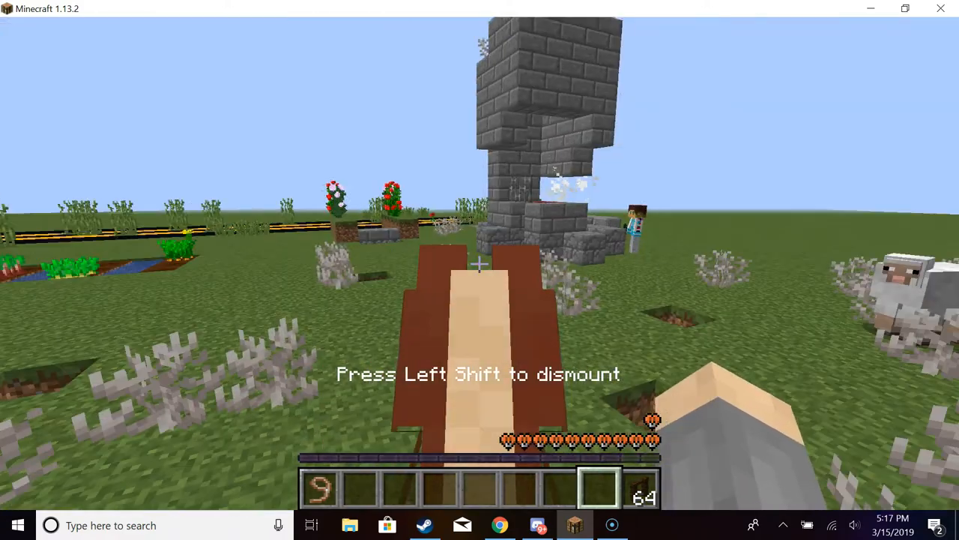
mouse_move(480, 270)
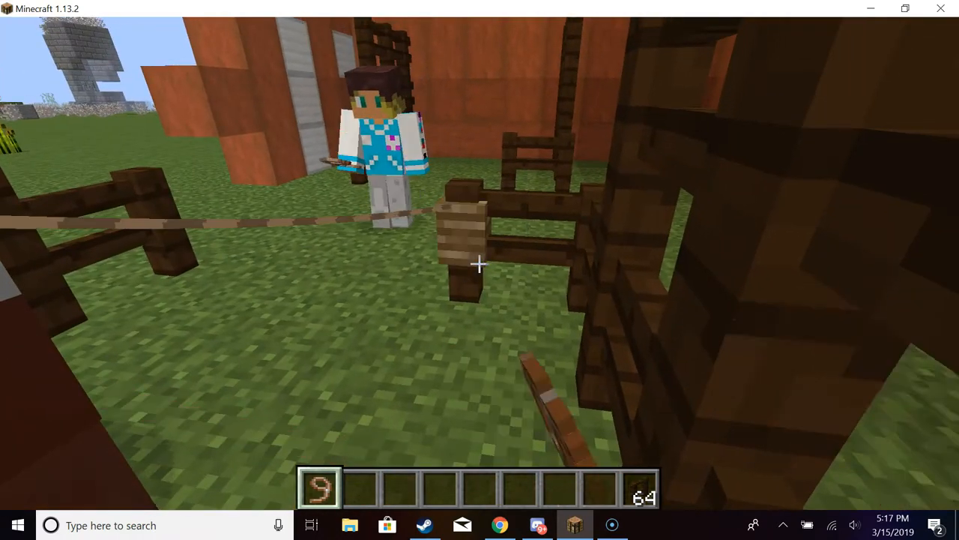
mouse_move(479, 270)
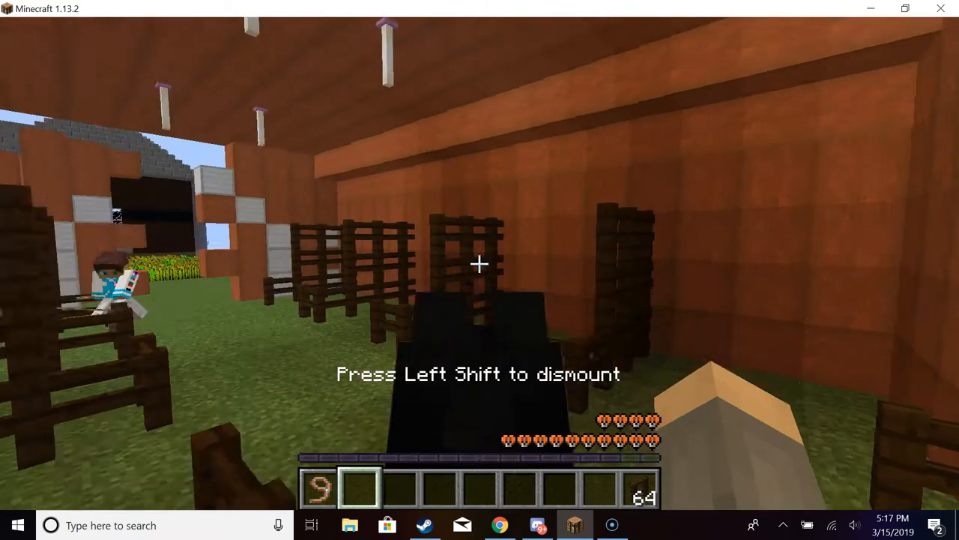
mouse_move(480, 270)
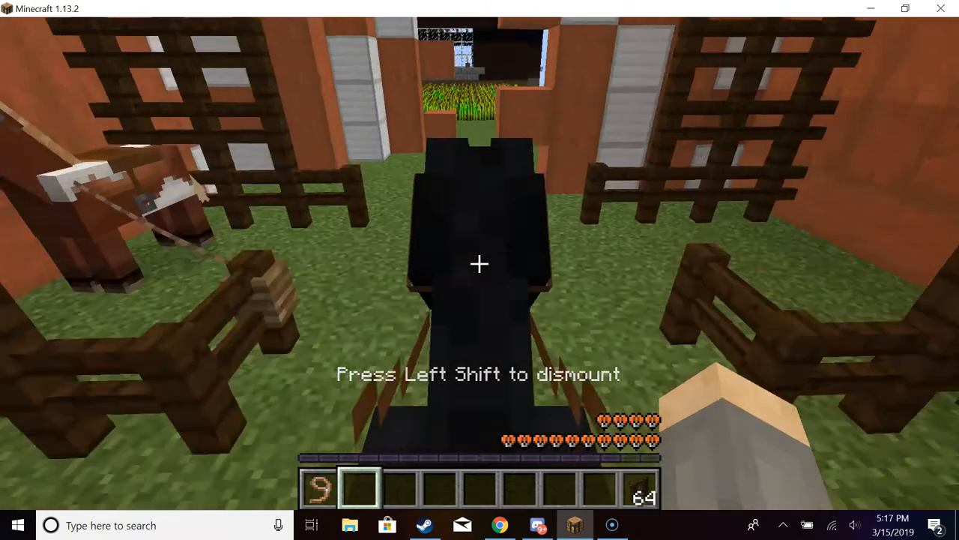
mouse_move(479, 264)
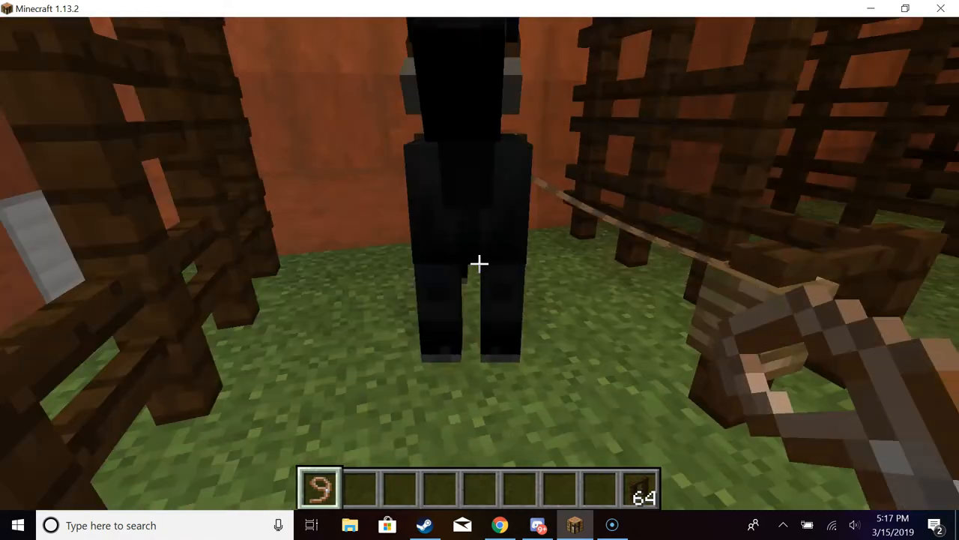
mouse_move(480, 262)
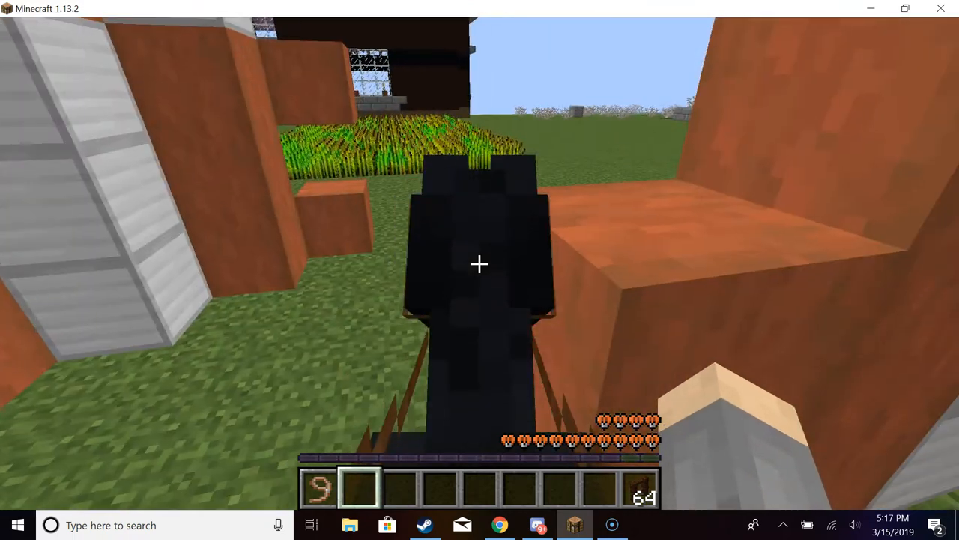
mouse_move(479, 264)
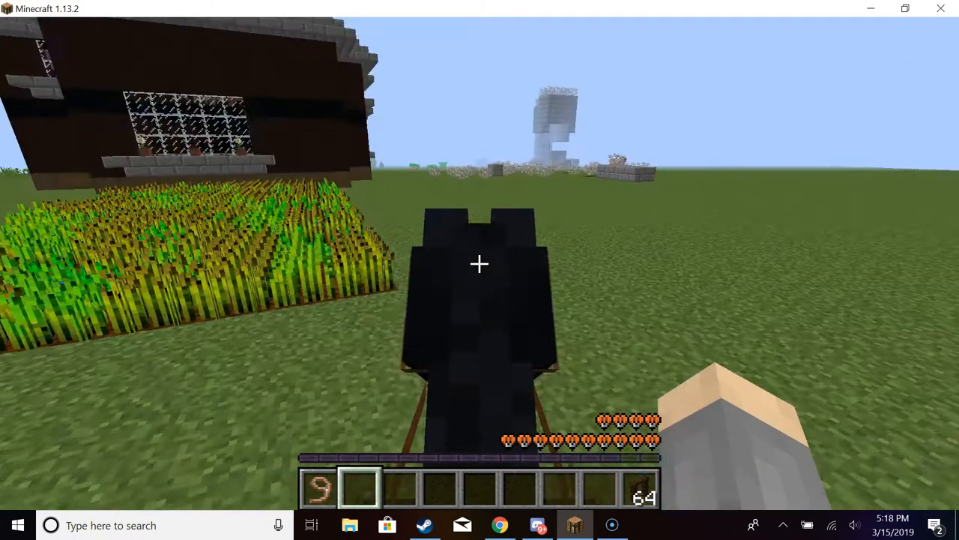
mouse_move(479, 262)
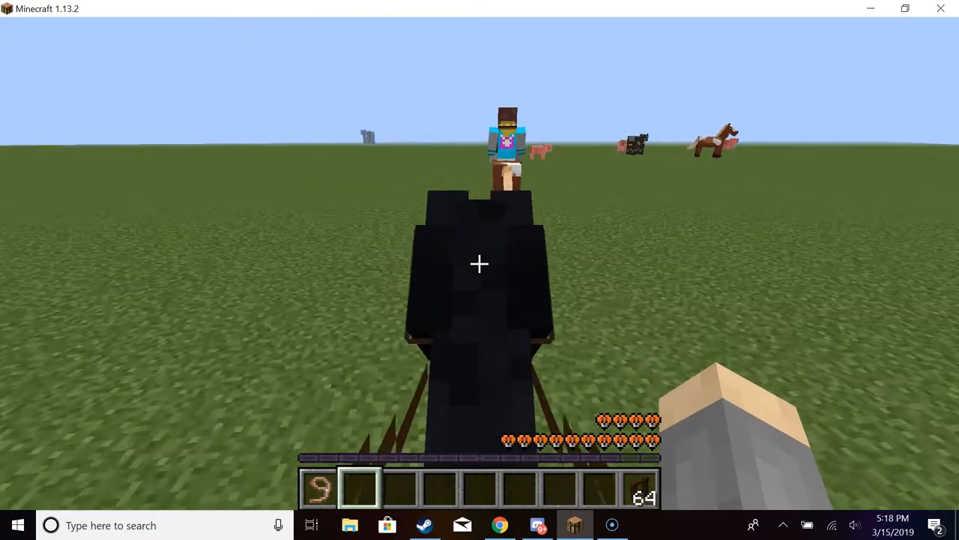